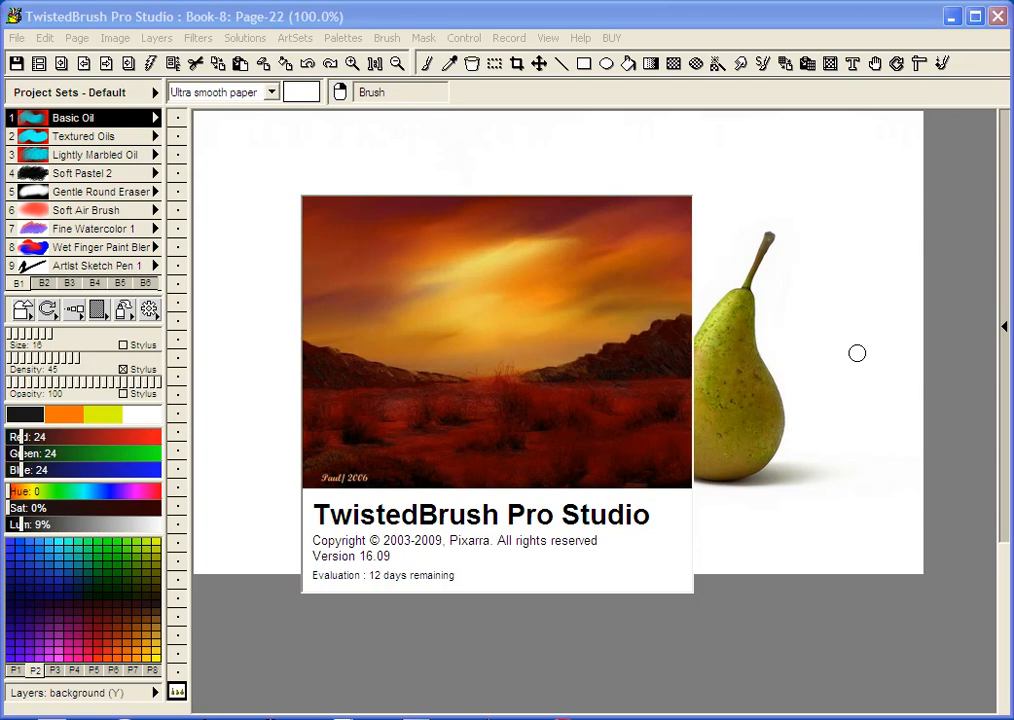
{"action": "mouse_move", "coordinate": [856, 356]}
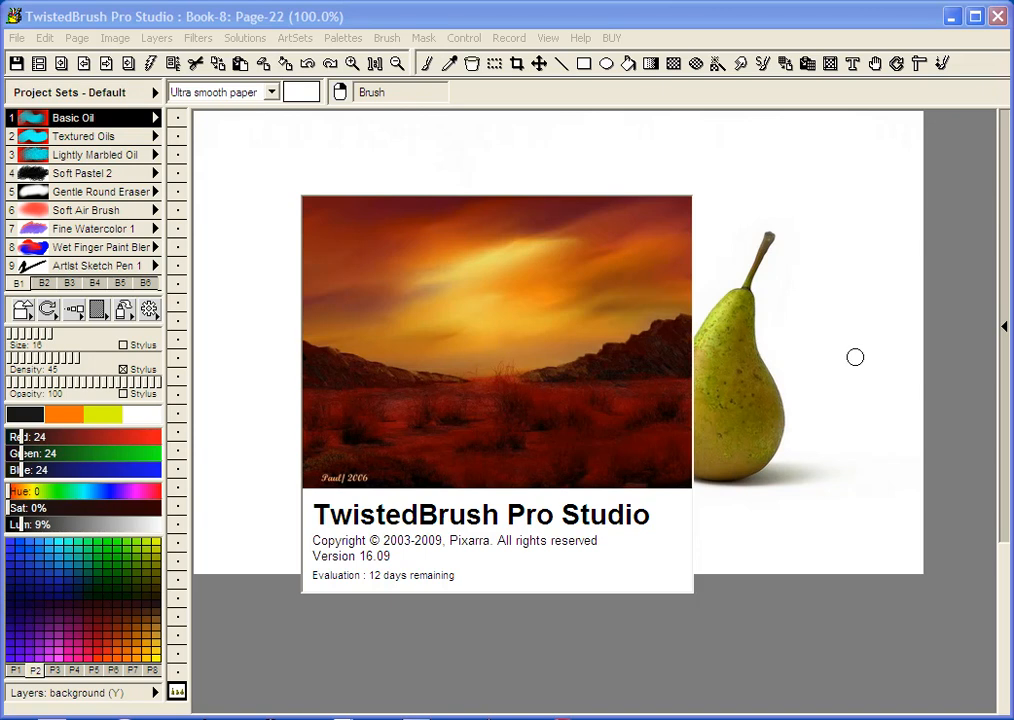
{"action": "mouse_move", "coordinate": [848, 350]}
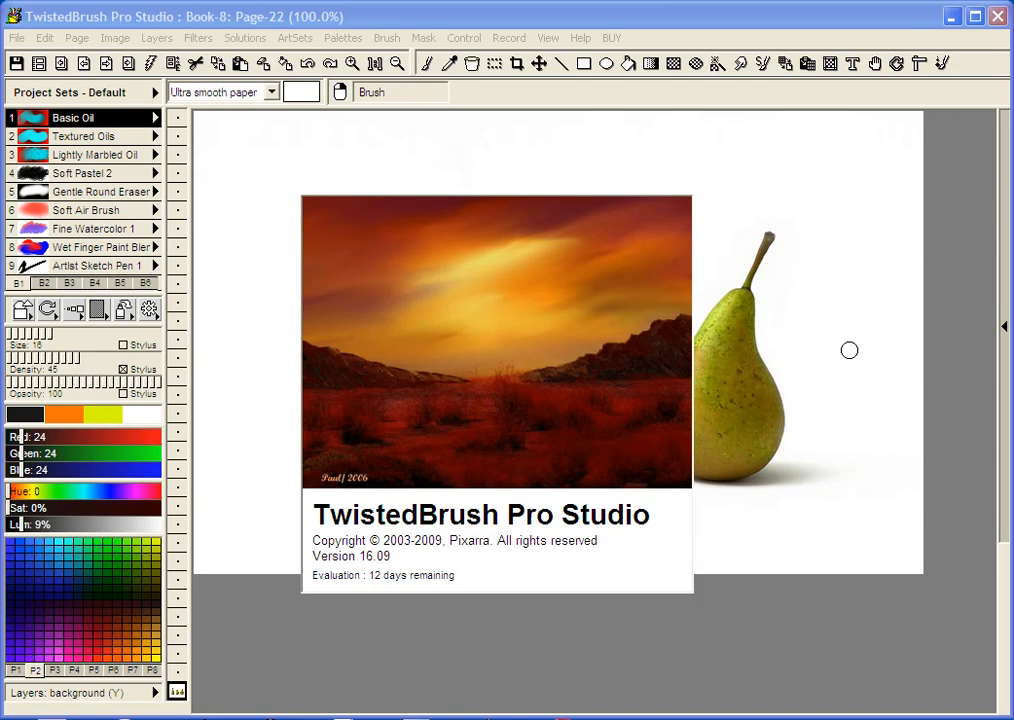
{"action": "mouse_move", "coordinate": [596, 548]}
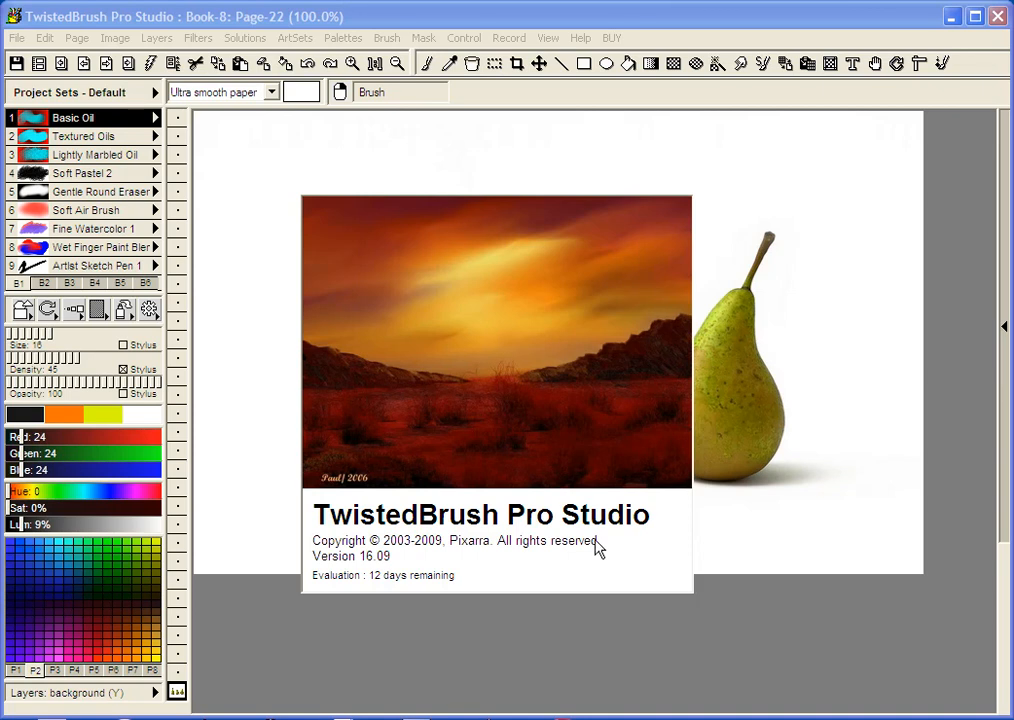
{"action": "mouse_move", "coordinate": [404, 572]}
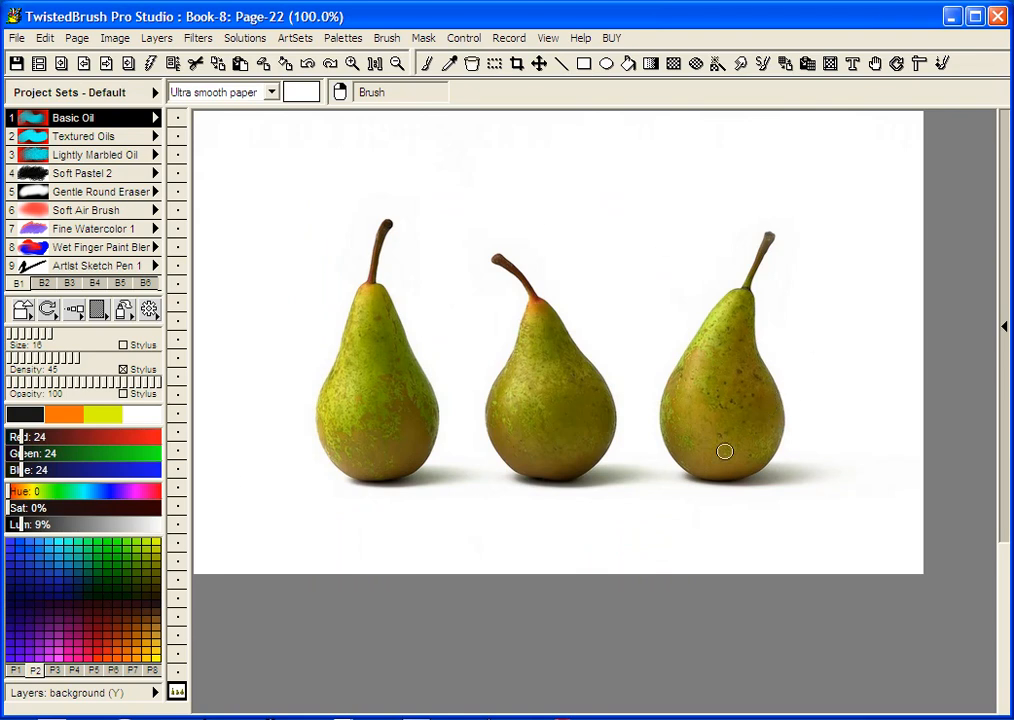
{"action": "mouse_move", "coordinate": [712, 518]}
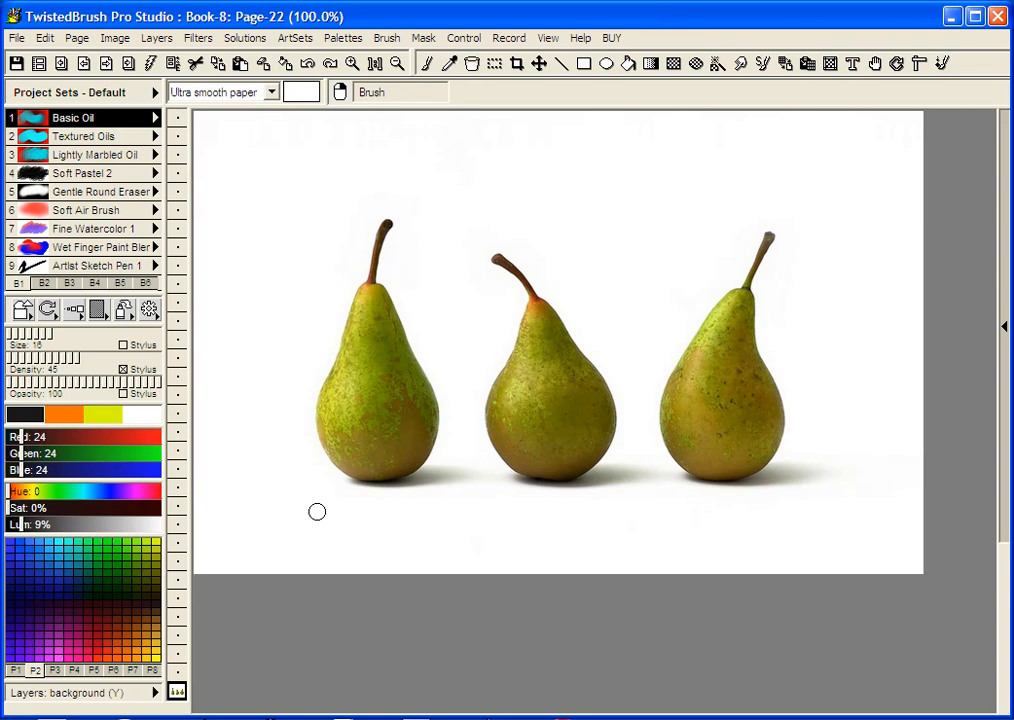
{"action": "mouse_move", "coordinate": [322, 518]}
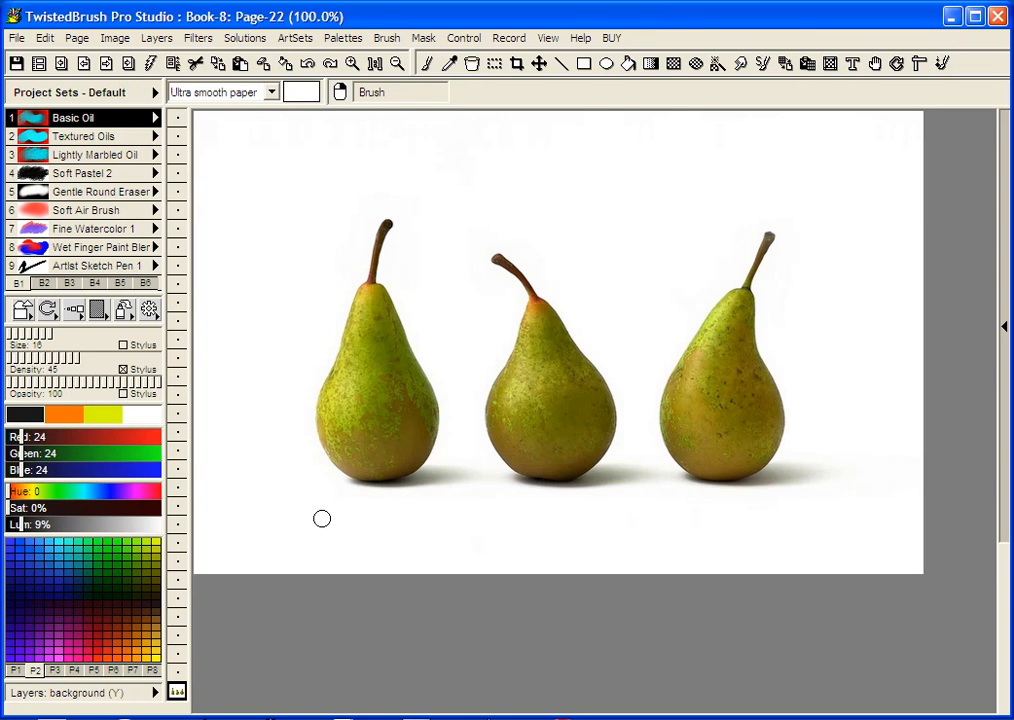
{"action": "mouse_move", "coordinate": [398, 490]}
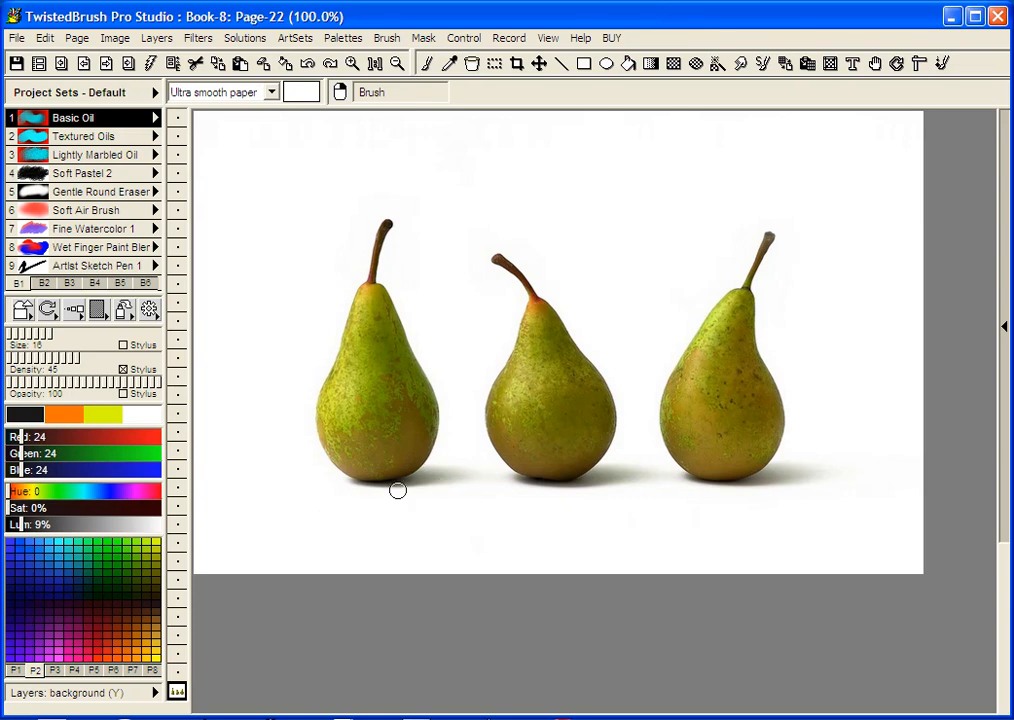
{"action": "mouse_move", "coordinate": [750, 496]}
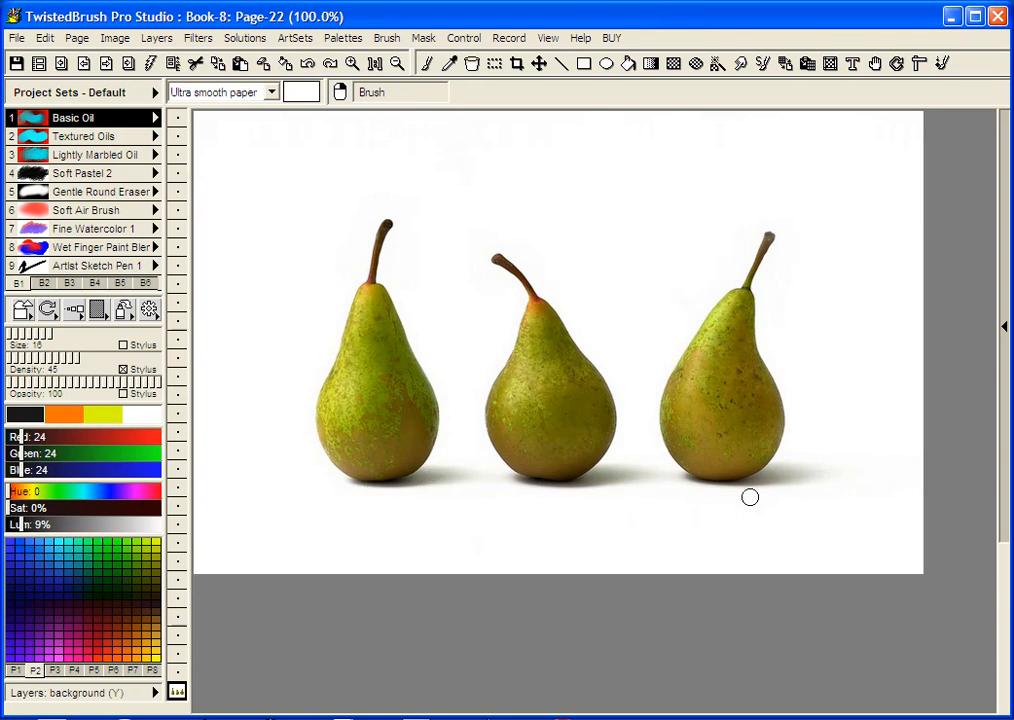
{"action": "mouse_move", "coordinate": [512, 528]}
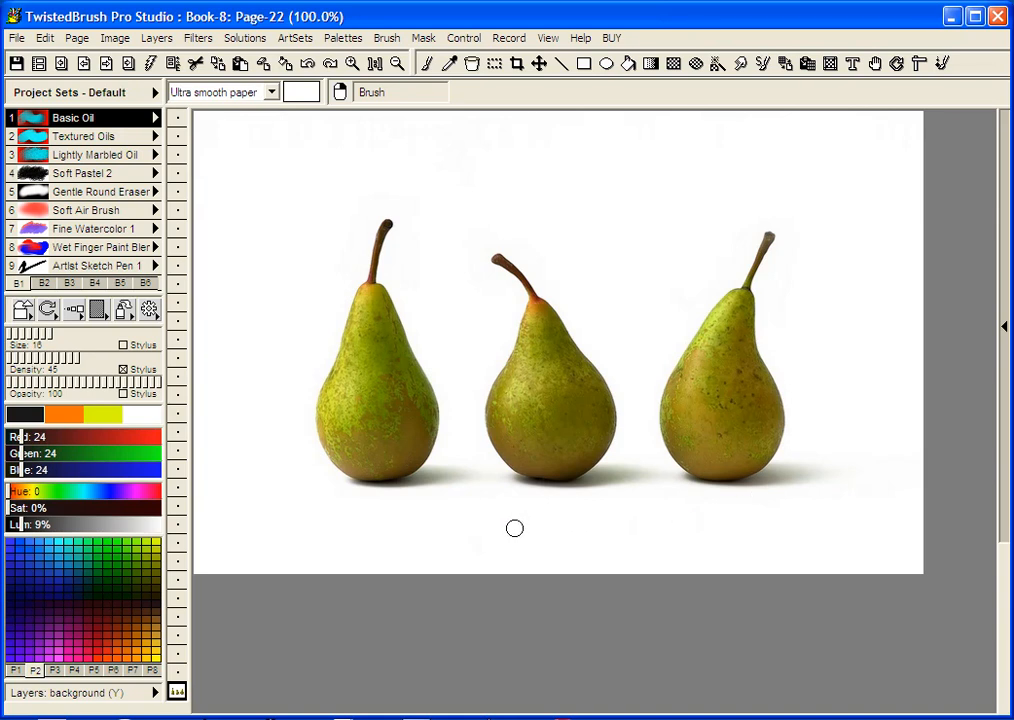
{"action": "mouse_move", "coordinate": [508, 532]}
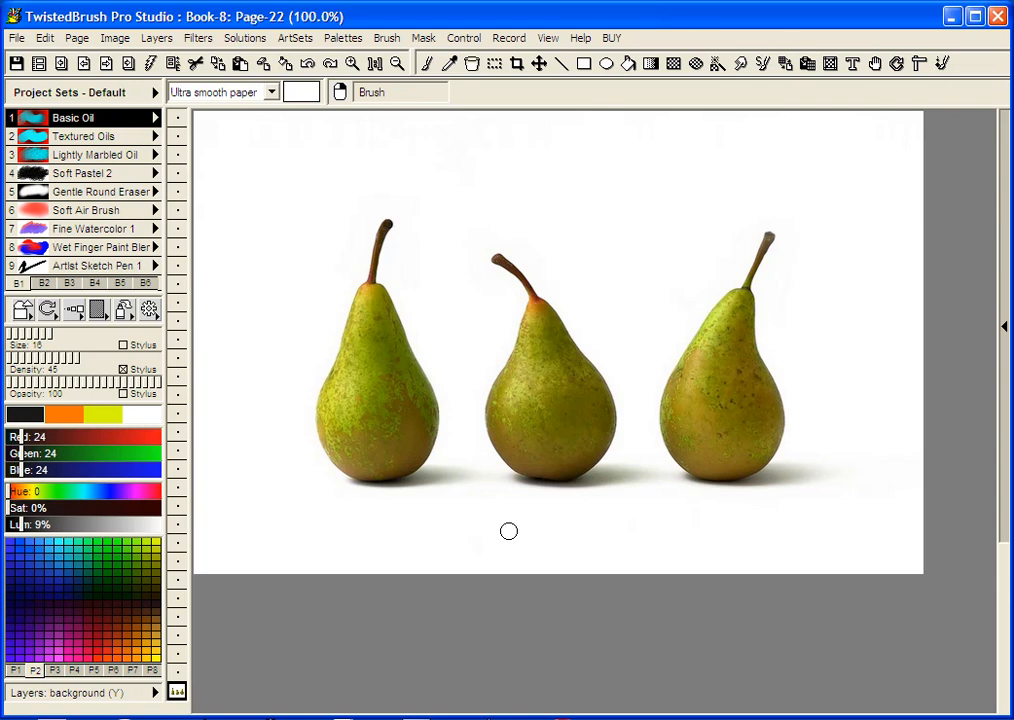
{"action": "mouse_move", "coordinate": [548, 152]}
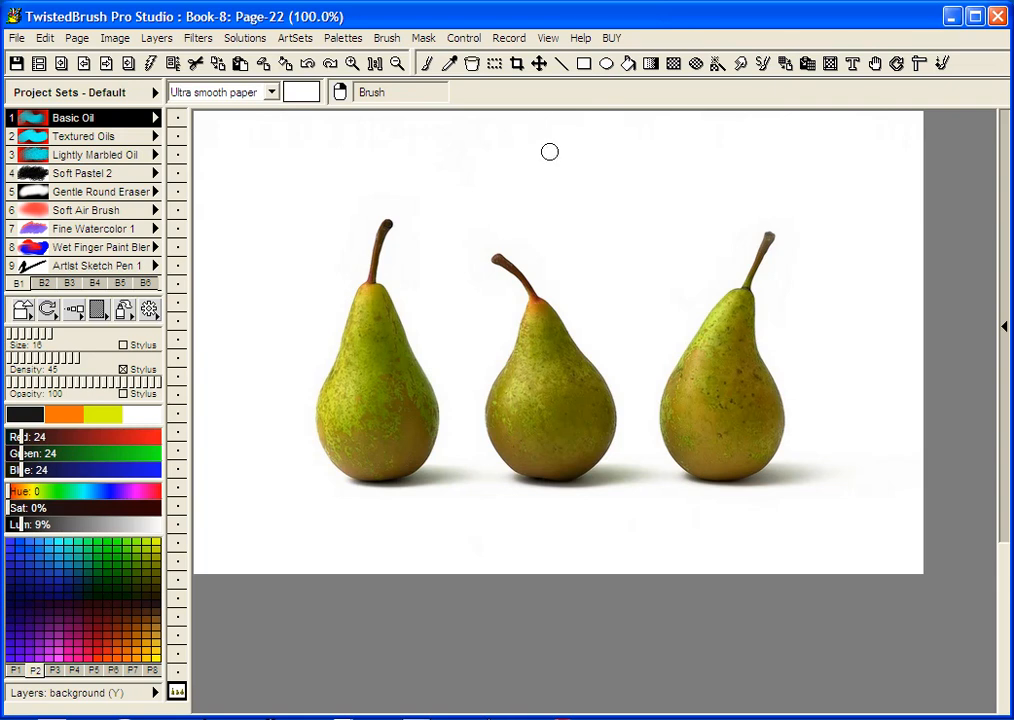
{"action": "mouse_move", "coordinate": [630, 64]}
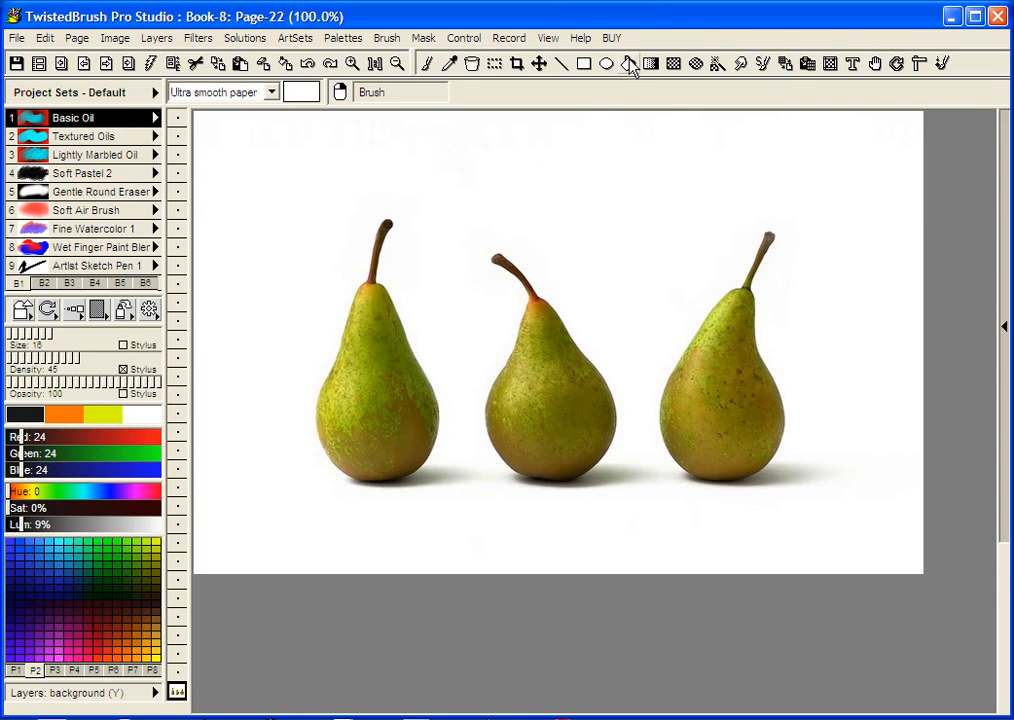
{"action": "mouse_move", "coordinate": [716, 62]}
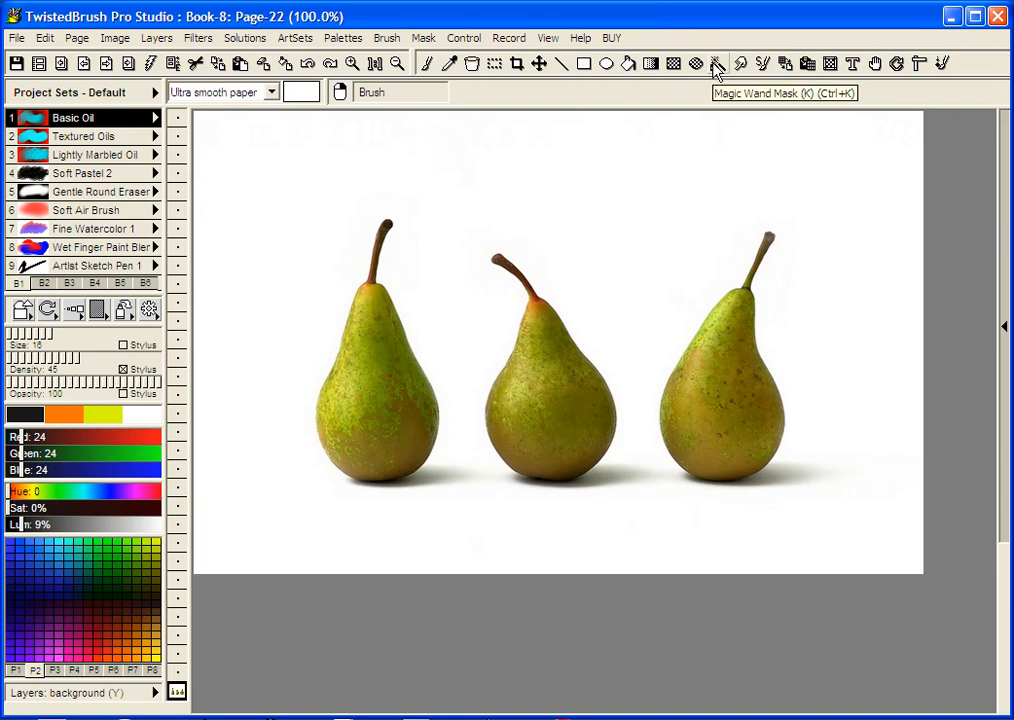
{"action": "mouse_move", "coordinate": [618, 88]}
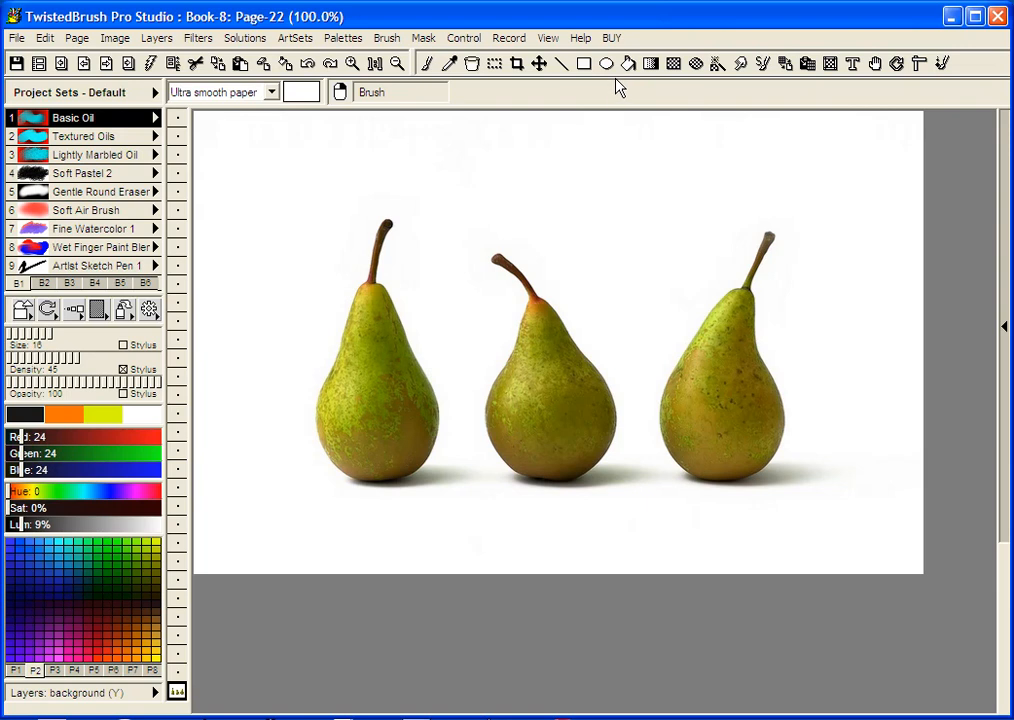
{"action": "mouse_move", "coordinate": [618, 94]}
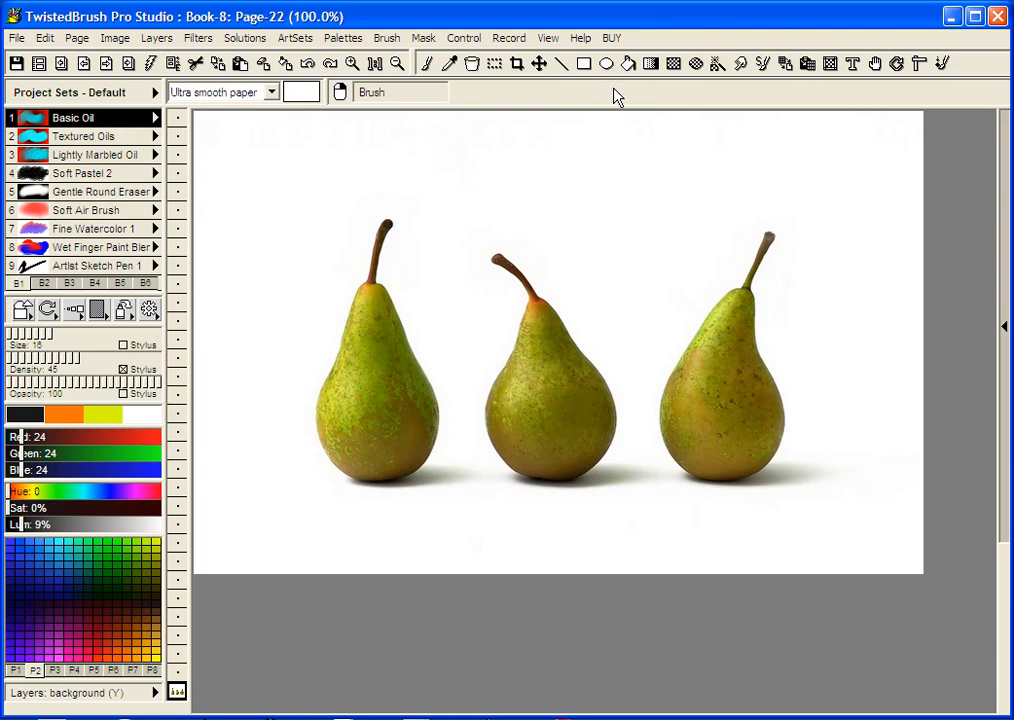
{"action": "mouse_move", "coordinate": [680, 190]}
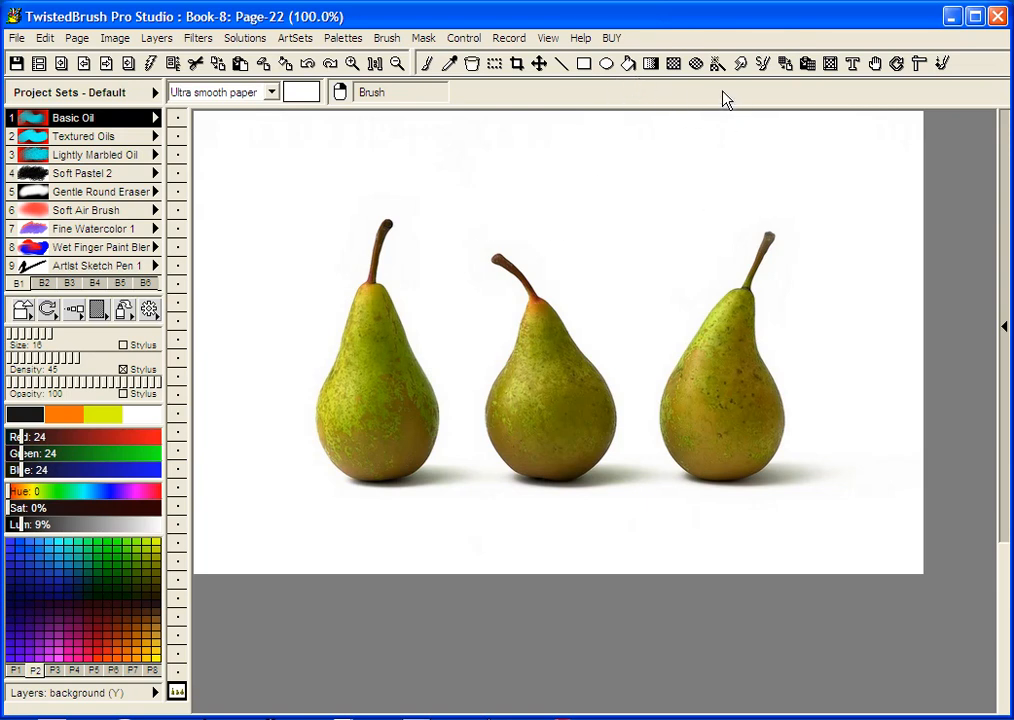
{"action": "mouse_move", "coordinate": [720, 88]}
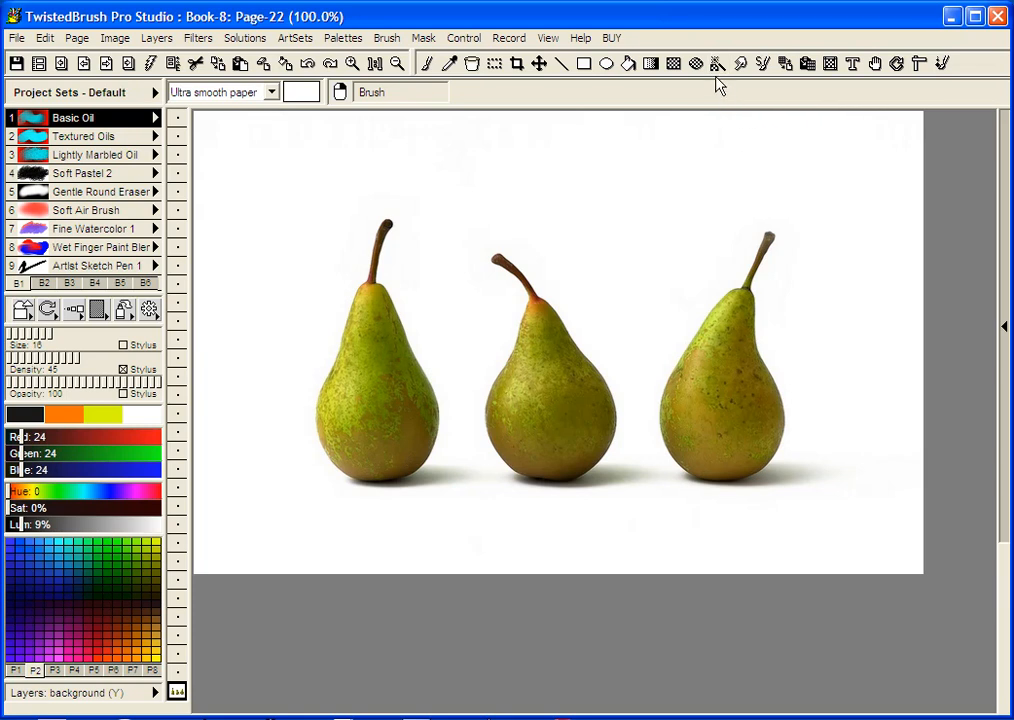
{"action": "mouse_move", "coordinate": [652, 188]}
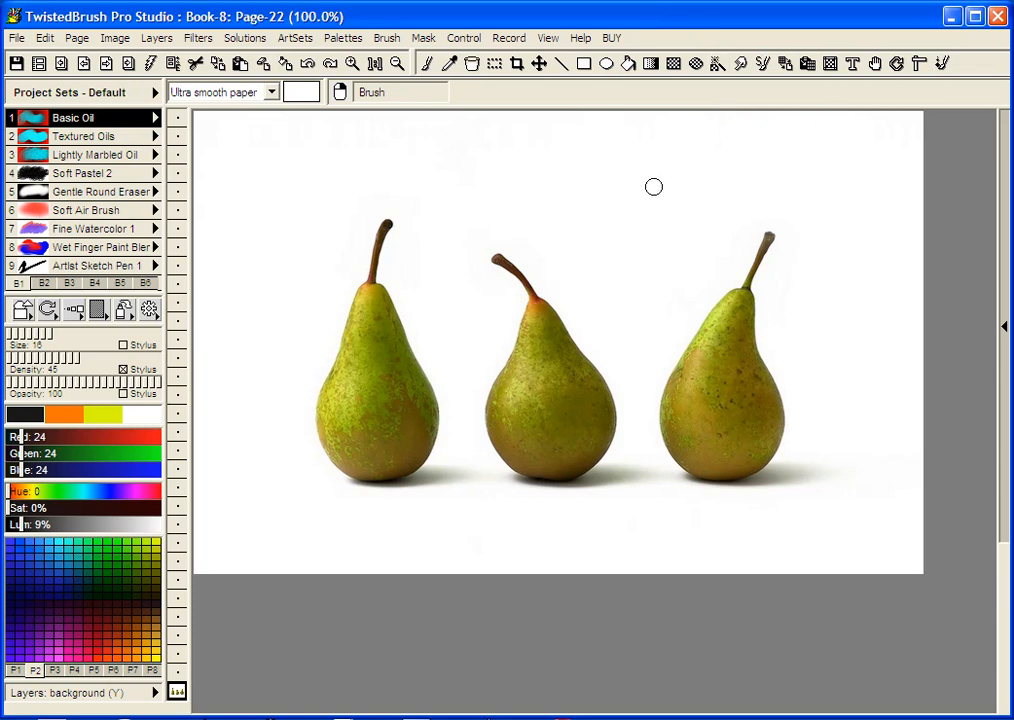
{"action": "mouse_move", "coordinate": [652, 188]}
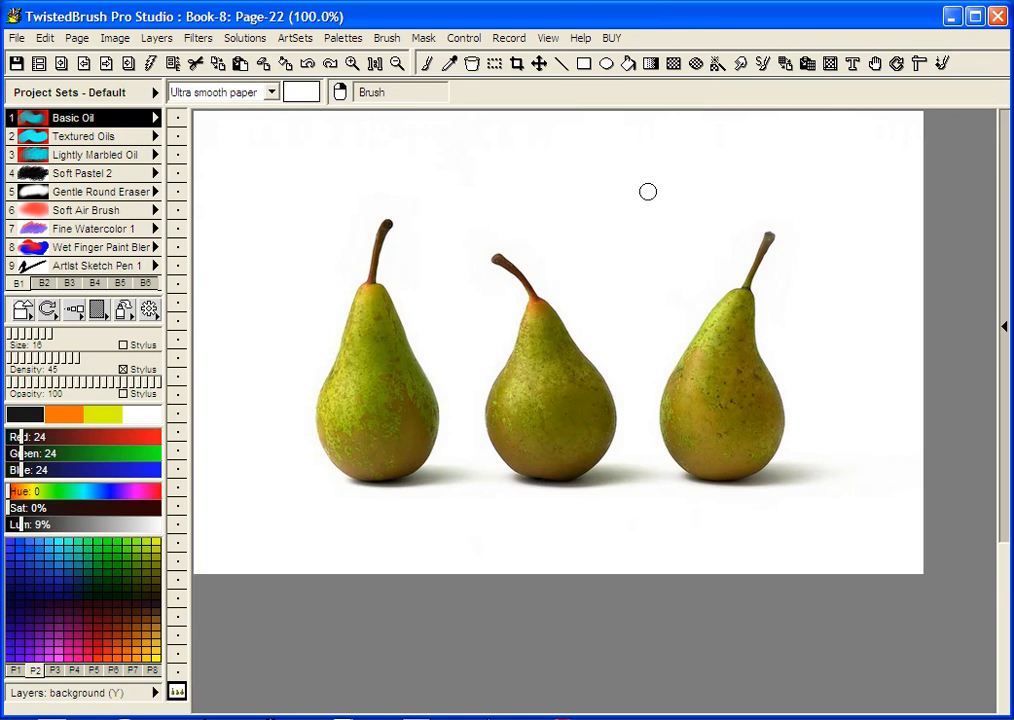
{"action": "mouse_move", "coordinate": [628, 72]}
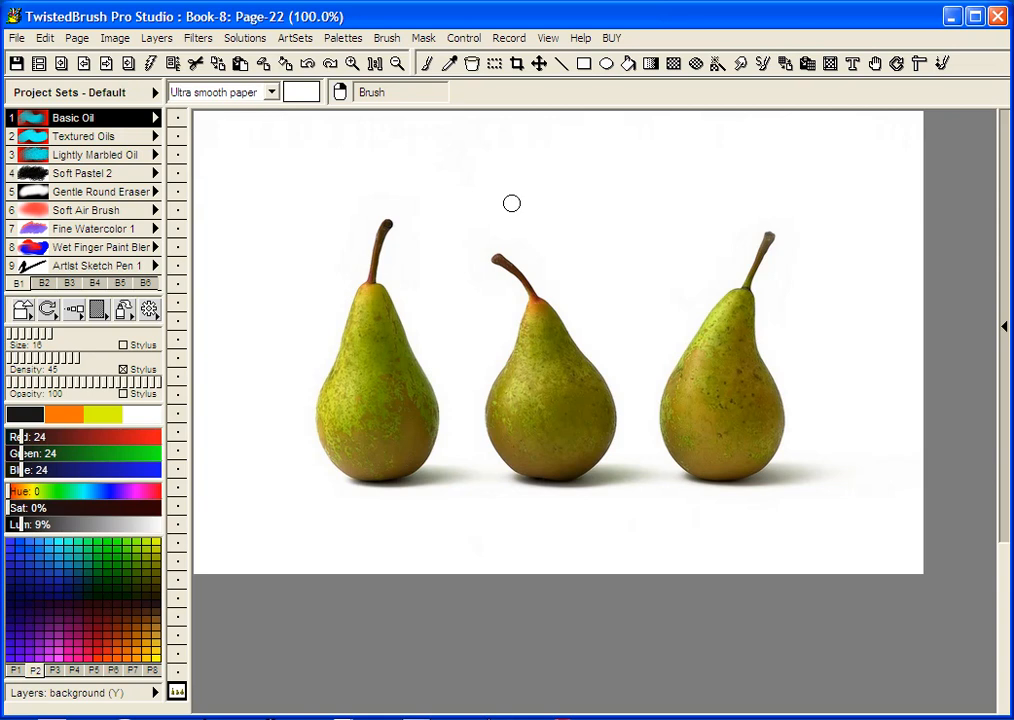
{"action": "mouse_move", "coordinate": [528, 208]}
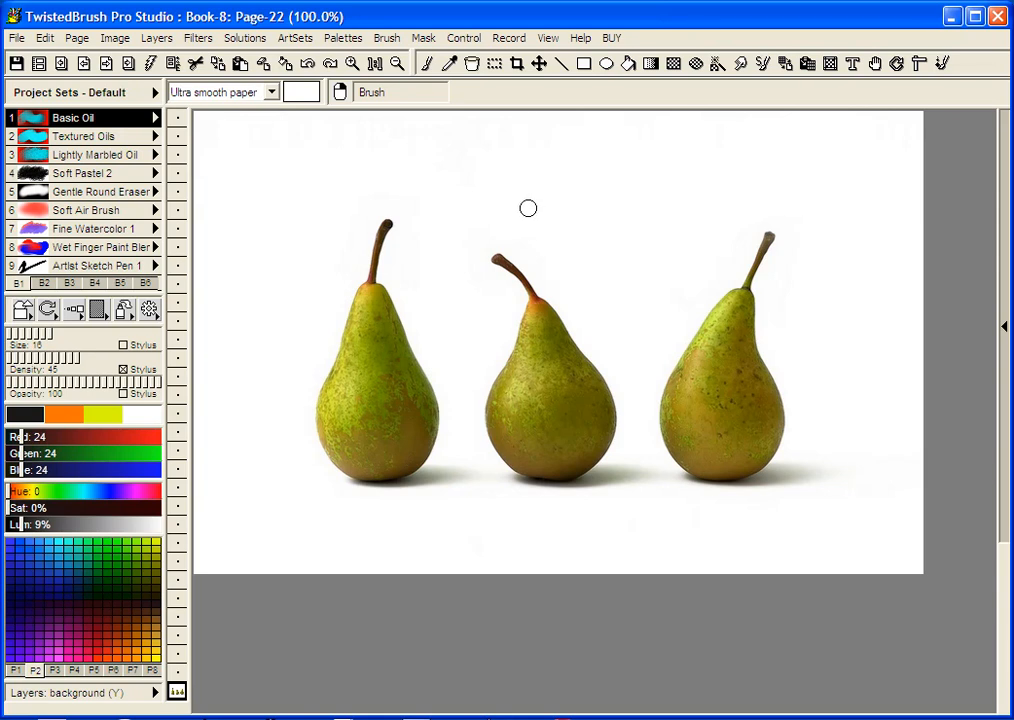
{"action": "mouse_move", "coordinate": [706, 104]}
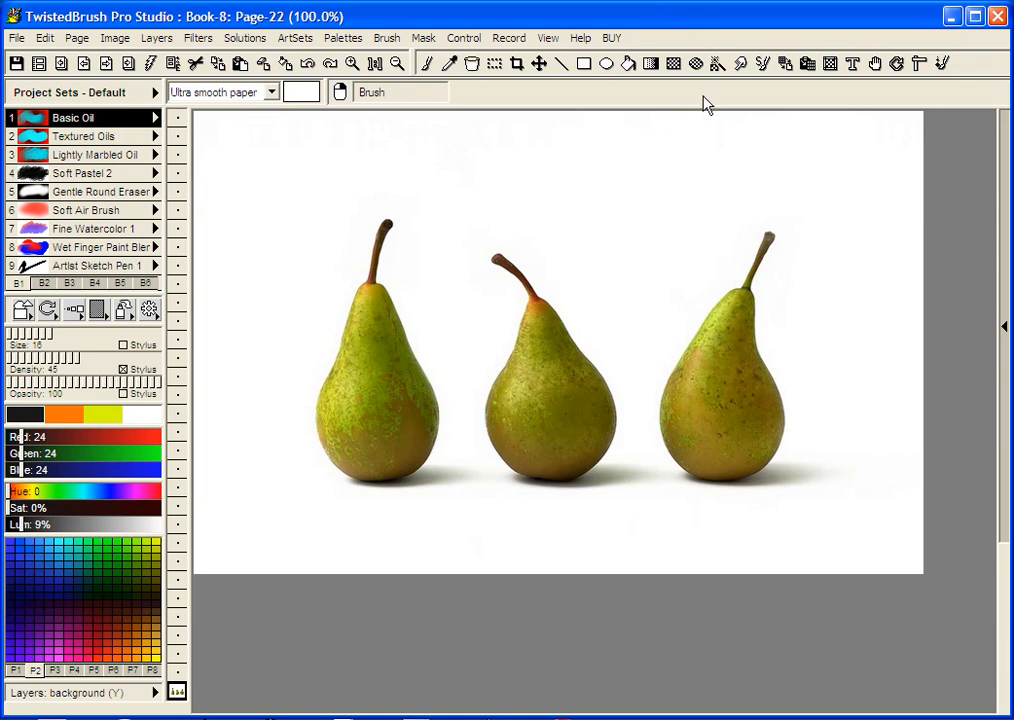
{"action": "left_click", "coordinate": [628, 62]}
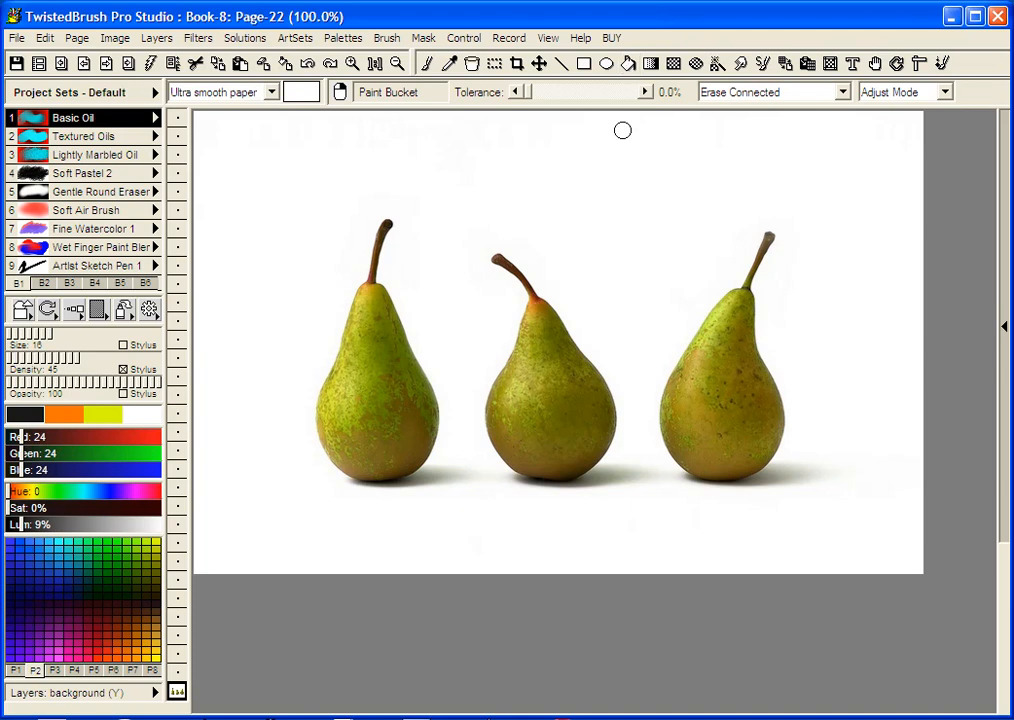
{"action": "mouse_move", "coordinate": [164, 676]}
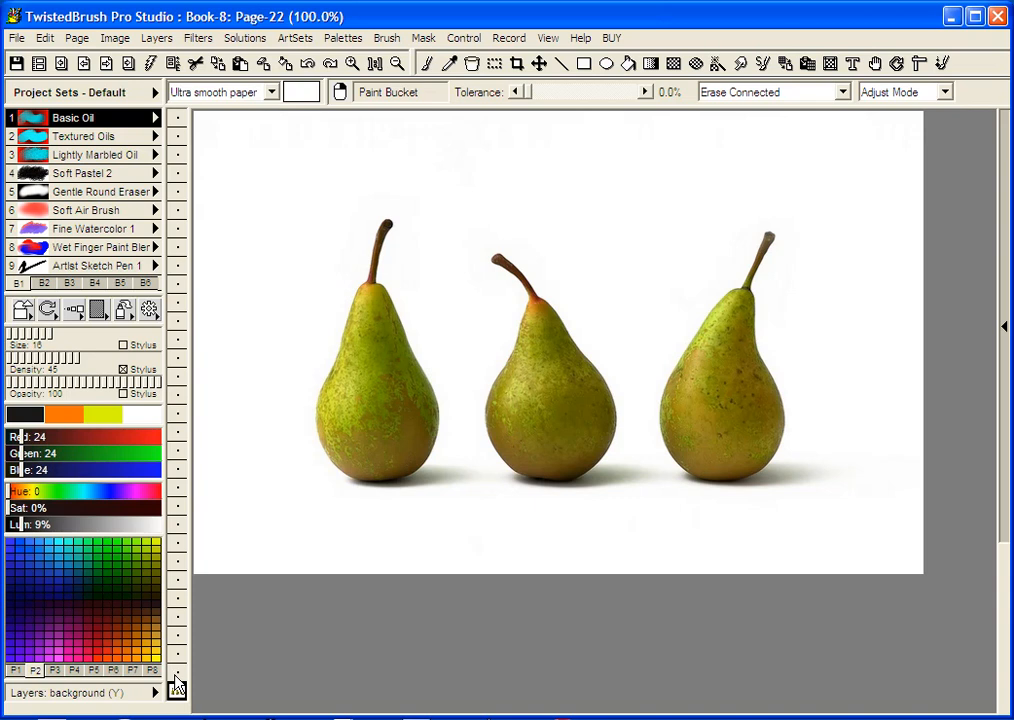
{"action": "mouse_move", "coordinate": [178, 692]}
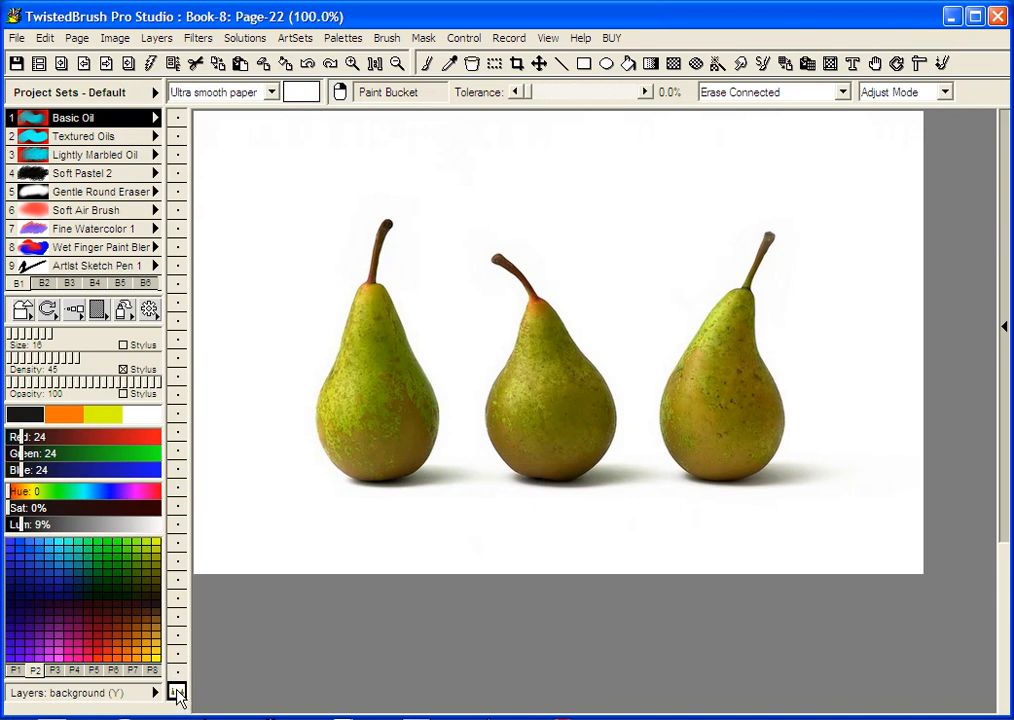
Duplicate the pear photo layer into layer 2 and return to it after checking the background.
{"action": "left_click", "coordinate": [176, 692]}
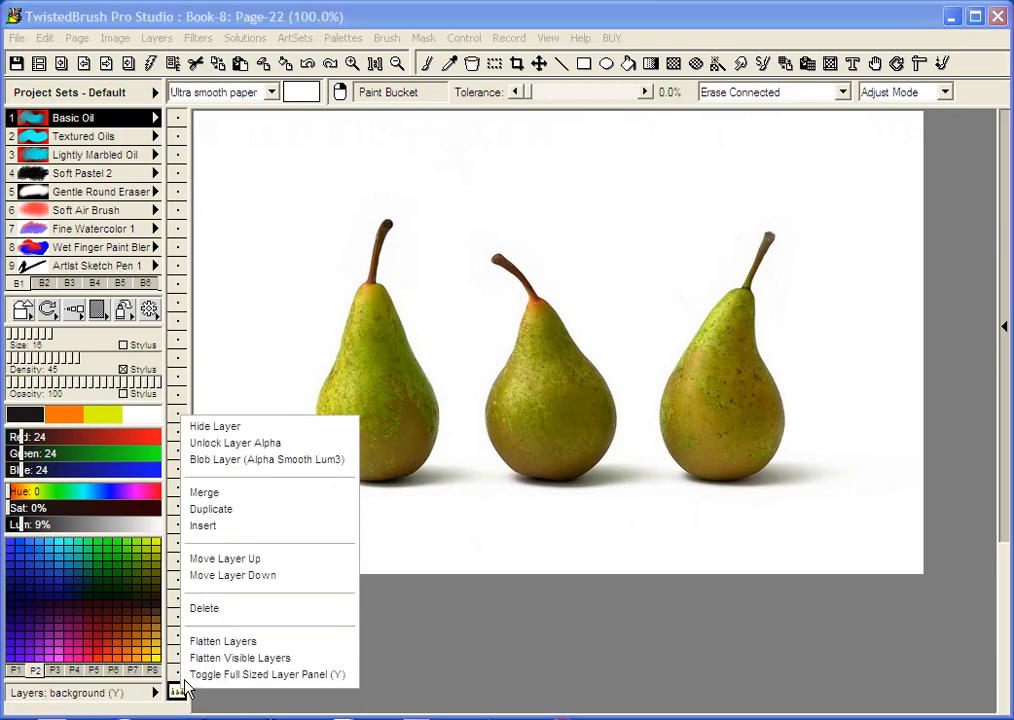
{"action": "mouse_move", "coordinate": [224, 526]}
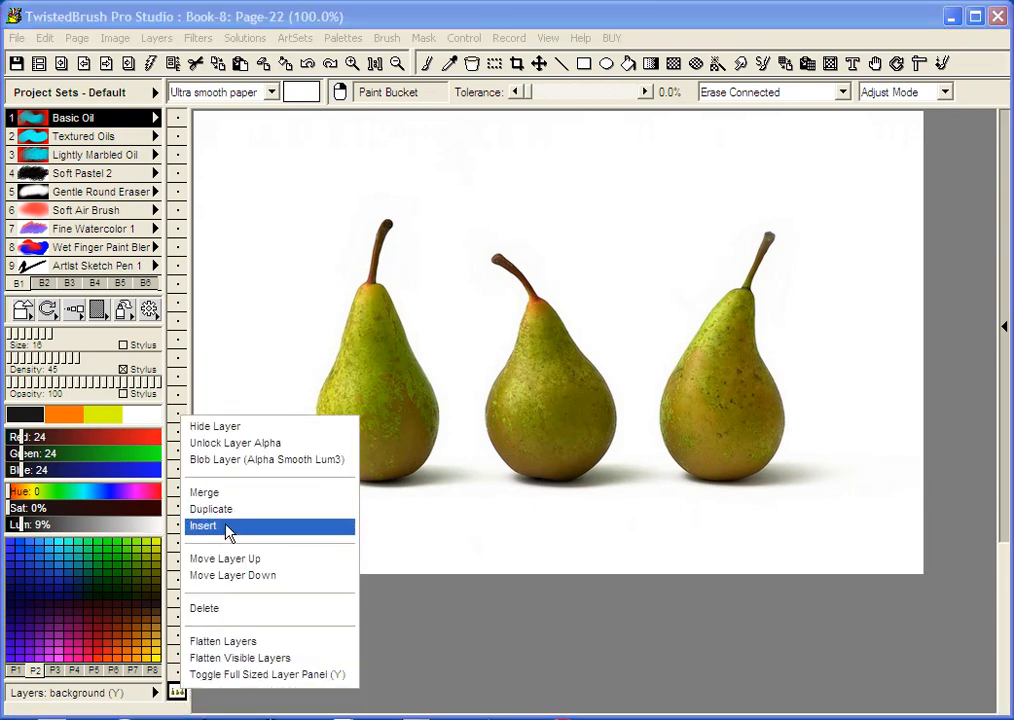
{"action": "mouse_move", "coordinate": [238, 512]}
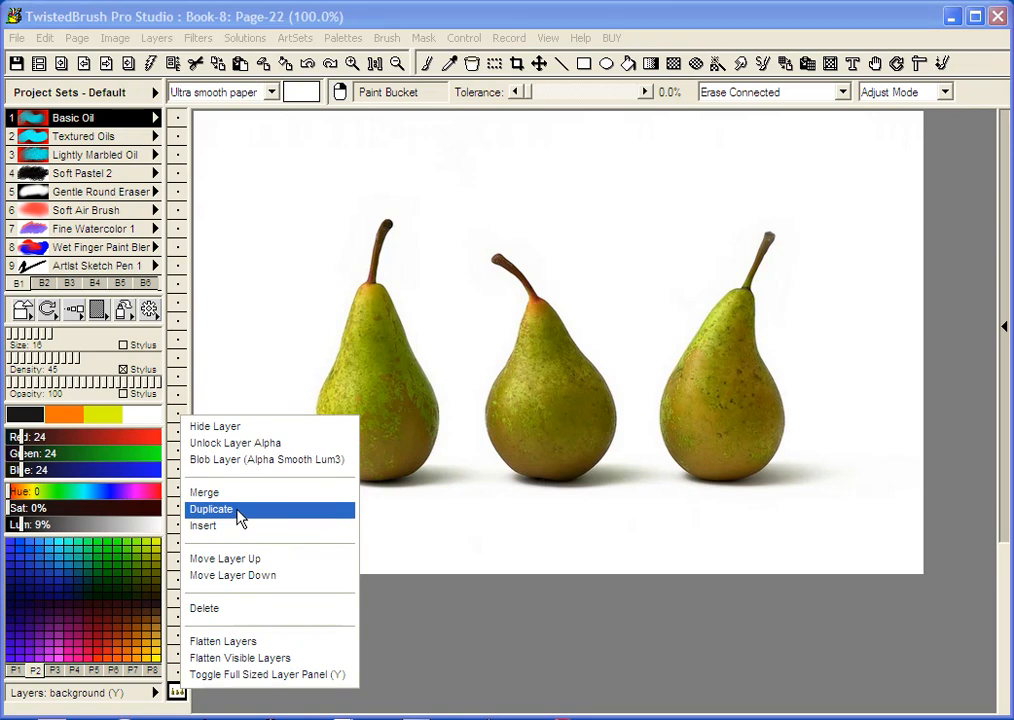
{"action": "left_click", "coordinate": [212, 510]}
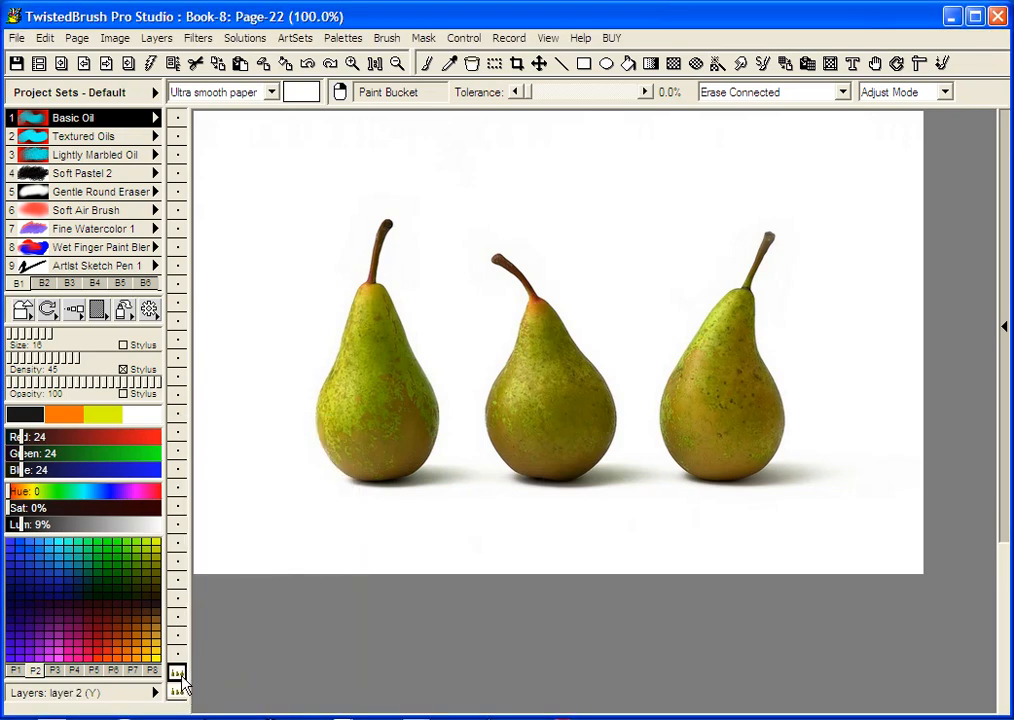
{"action": "left_click", "coordinate": [176, 692]}
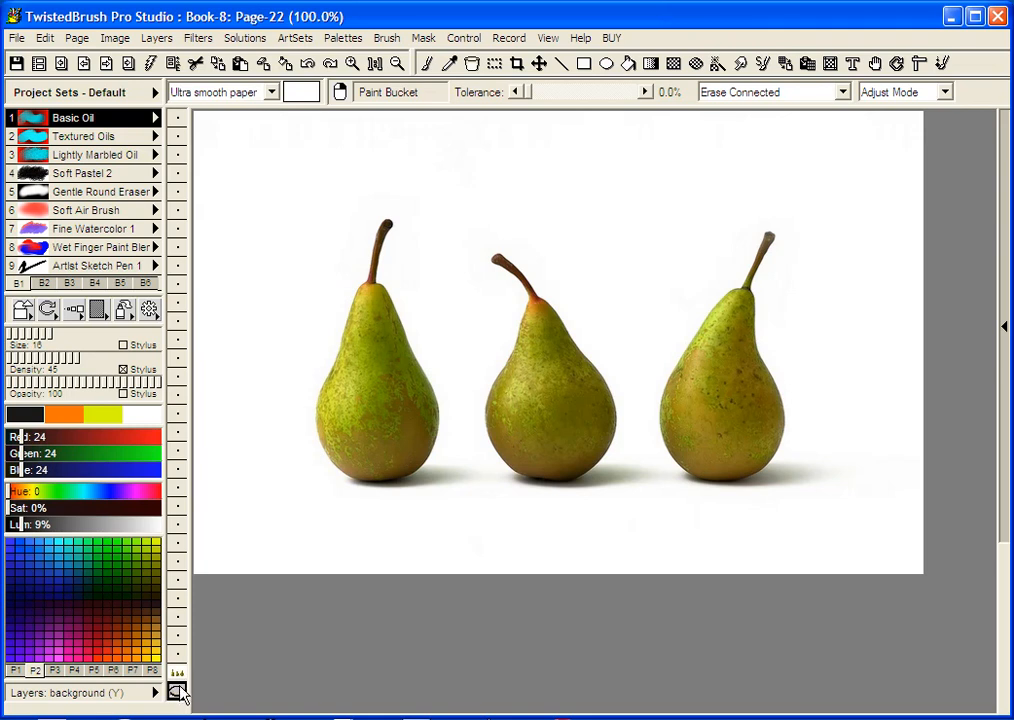
{"action": "left_click", "coordinate": [178, 684]}
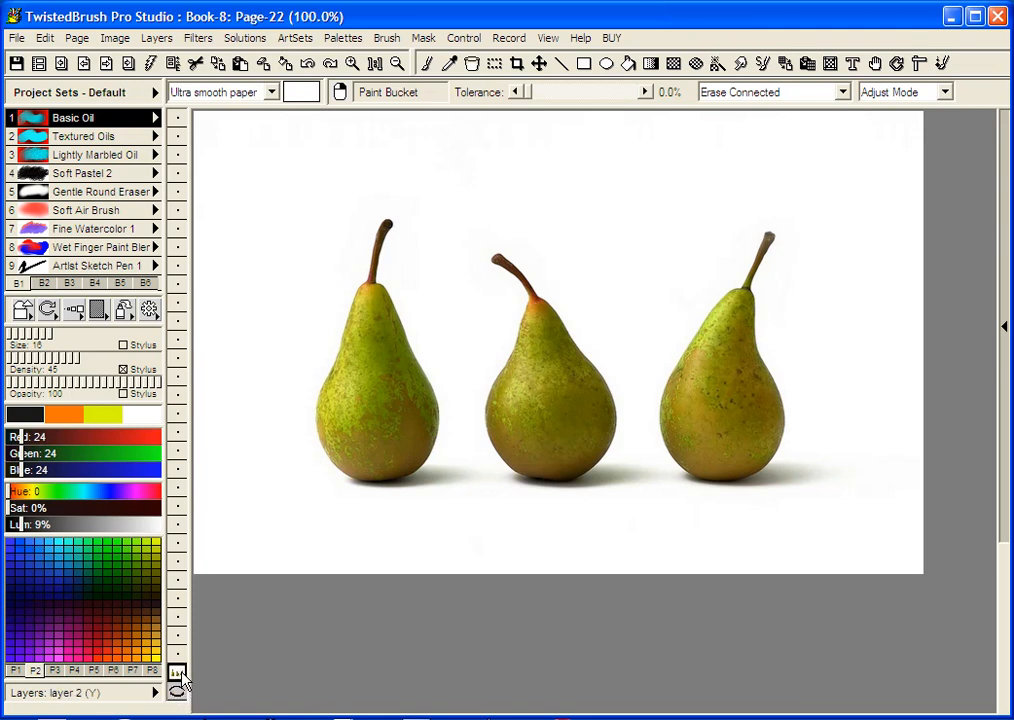
{"action": "mouse_move", "coordinate": [446, 254]}
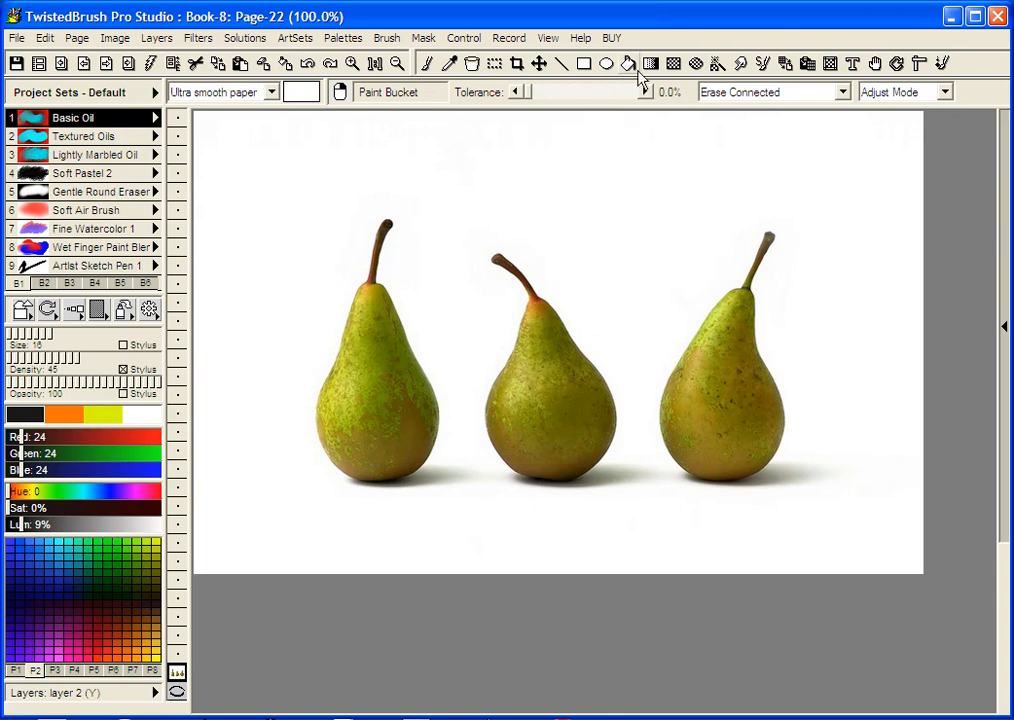
{"action": "mouse_move", "coordinate": [636, 76]}
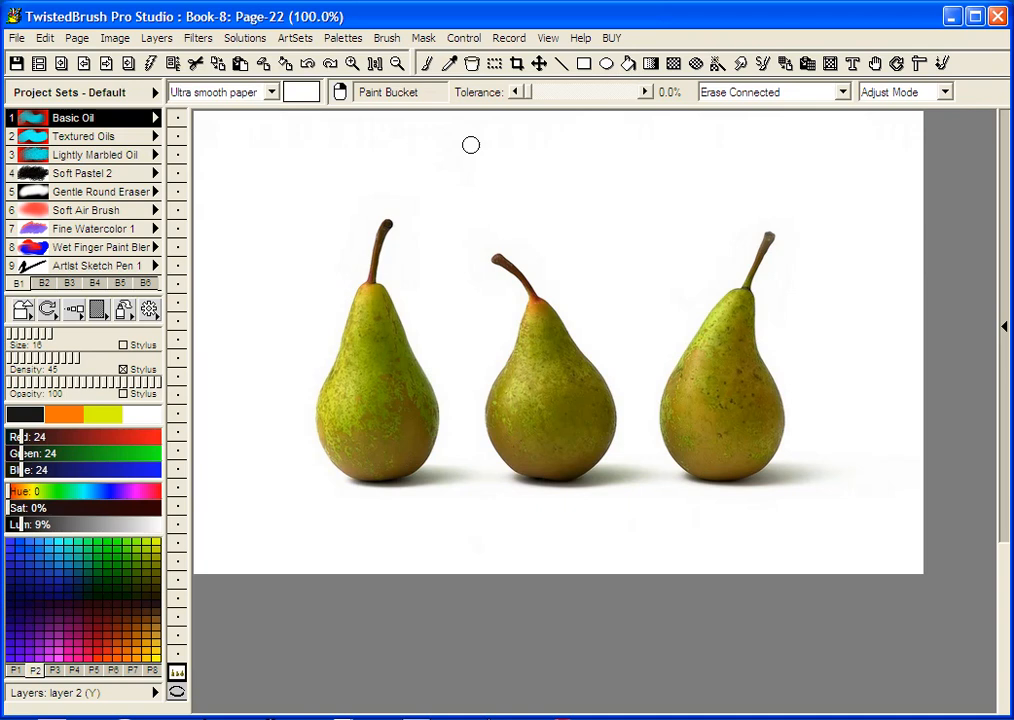
{"action": "mouse_move", "coordinate": [424, 156]}
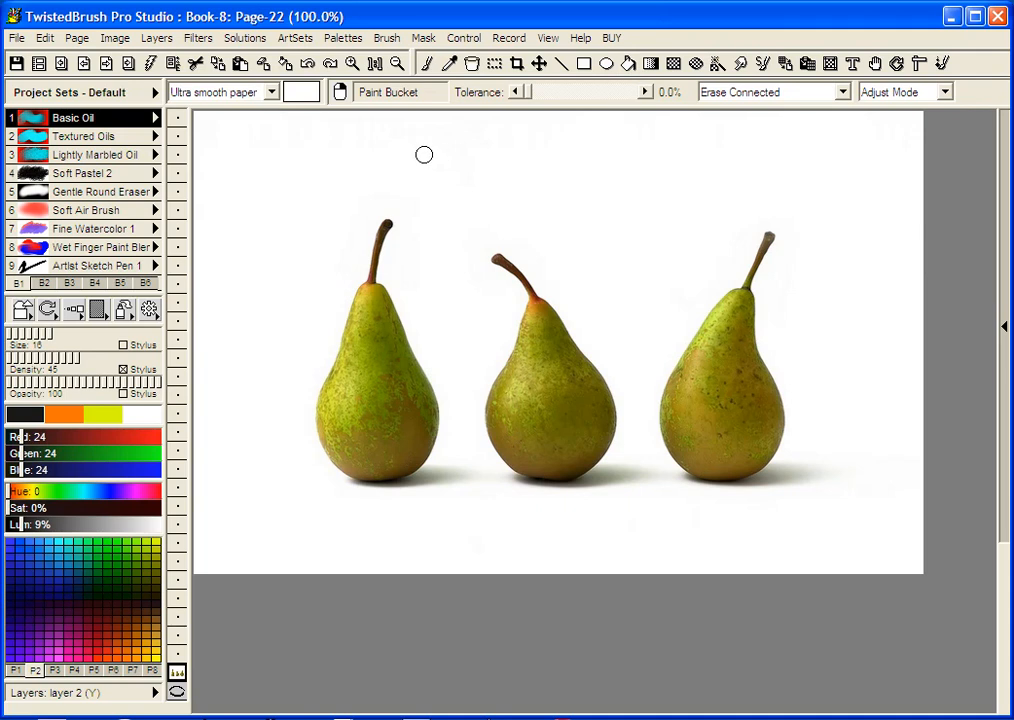
{"action": "mouse_move", "coordinate": [424, 152]}
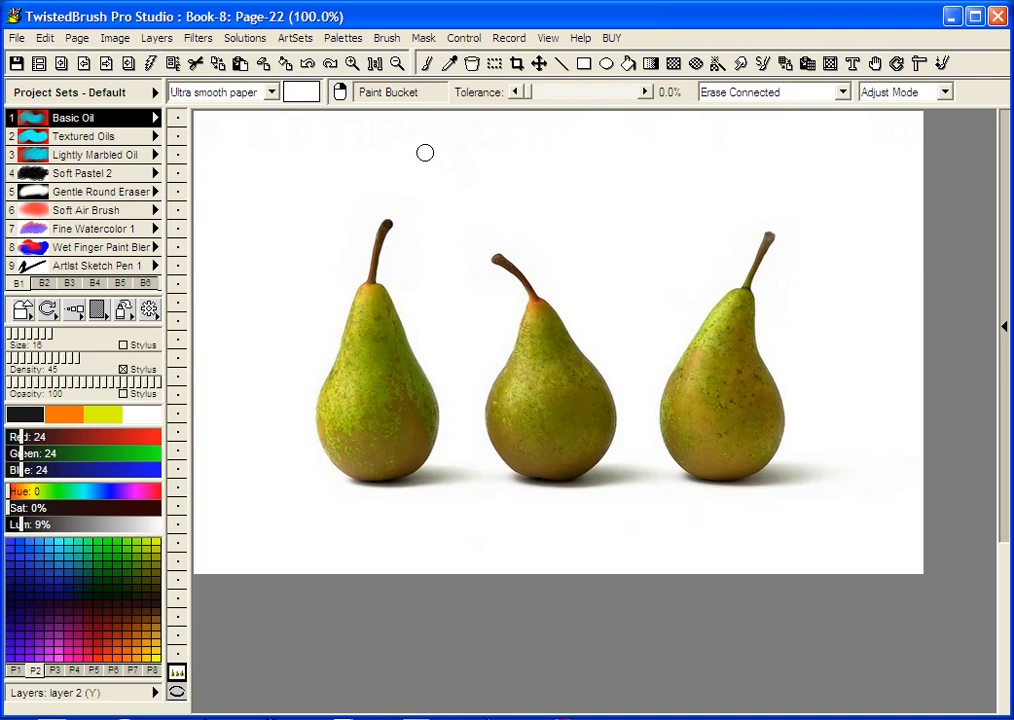
{"action": "mouse_move", "coordinate": [348, 136]}
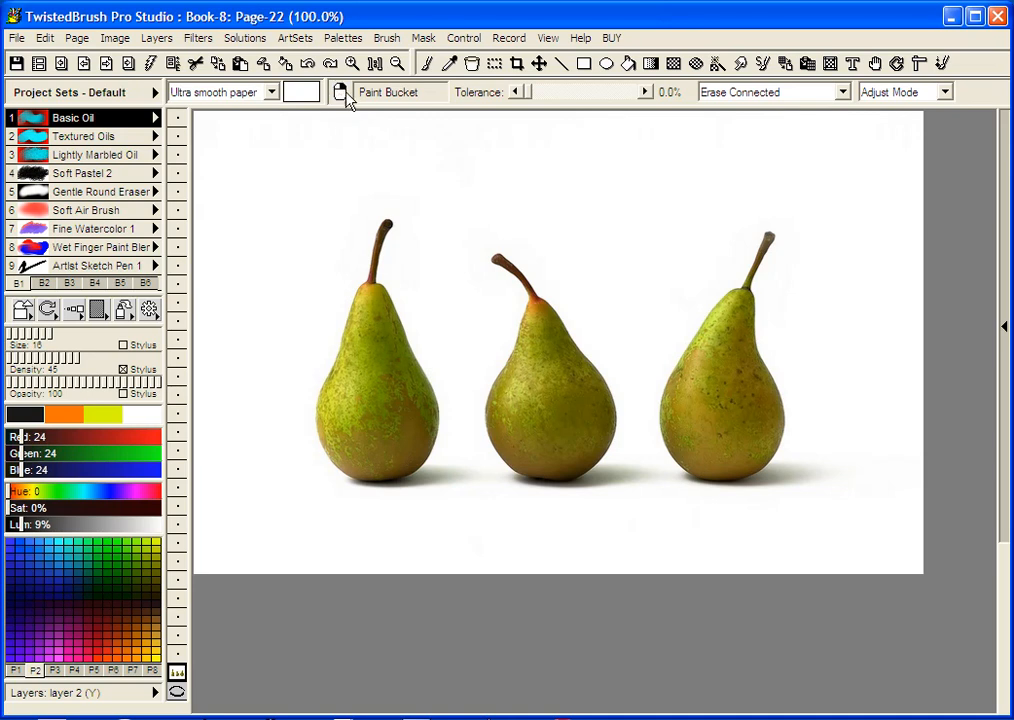
{"action": "mouse_move", "coordinate": [344, 104]}
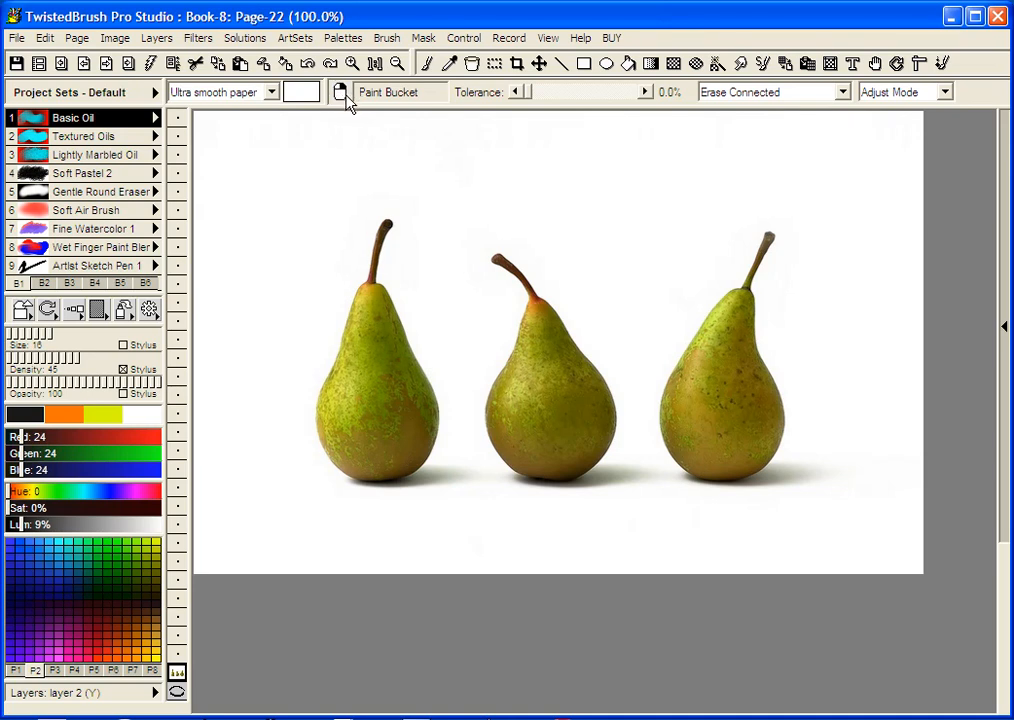
{"action": "mouse_move", "coordinate": [398, 132]}
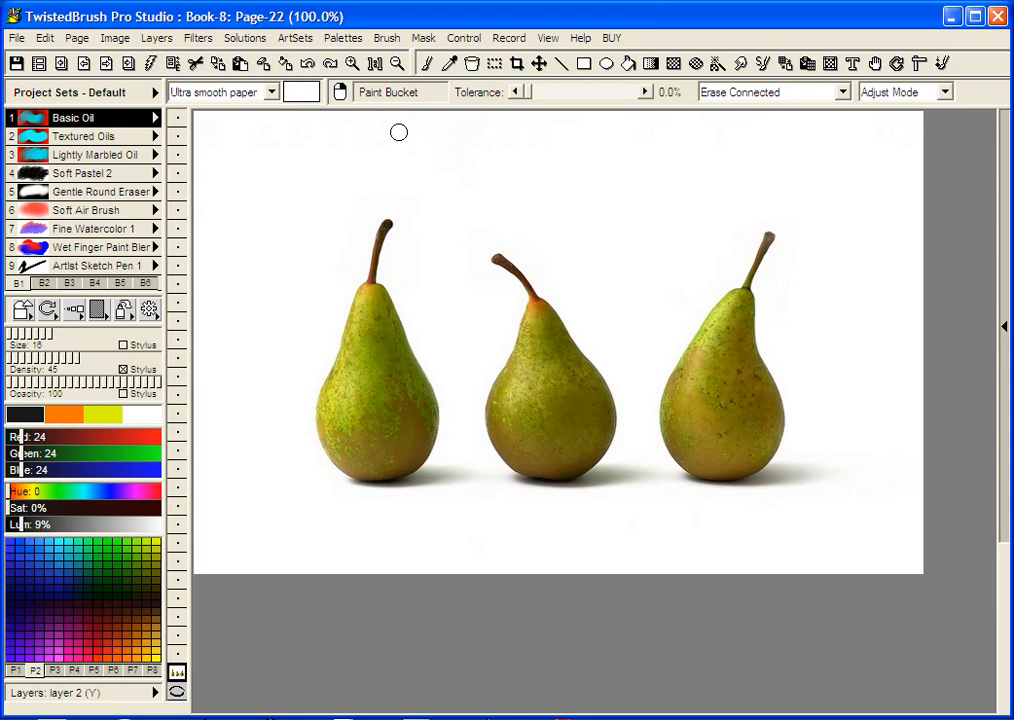
{"action": "mouse_move", "coordinate": [480, 168]}
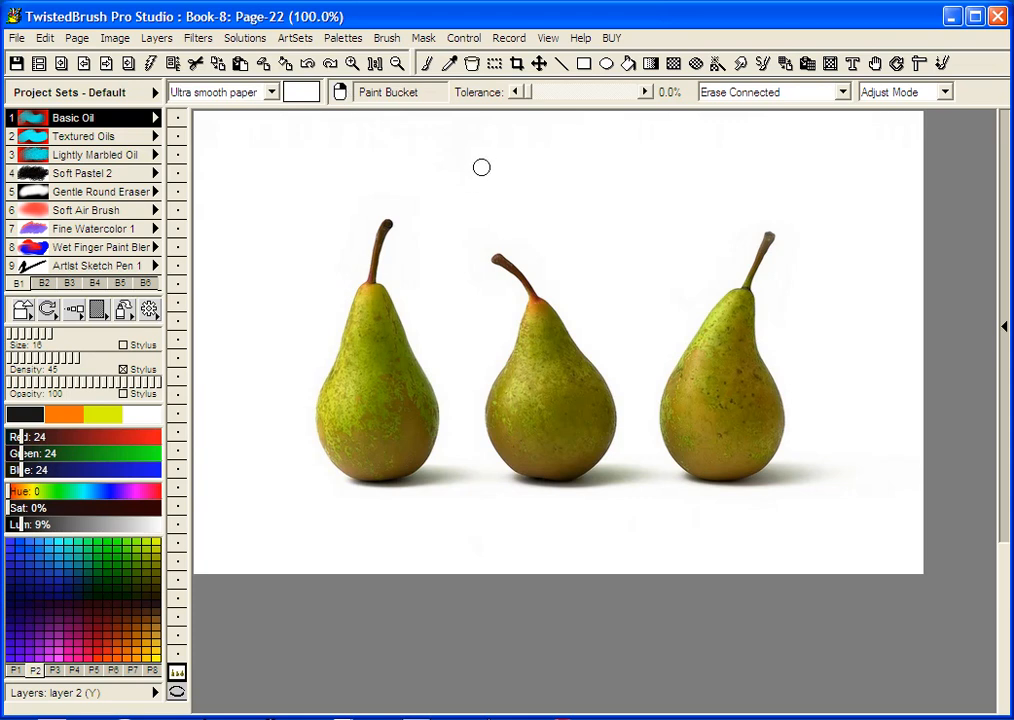
{"action": "mouse_move", "coordinate": [472, 144]}
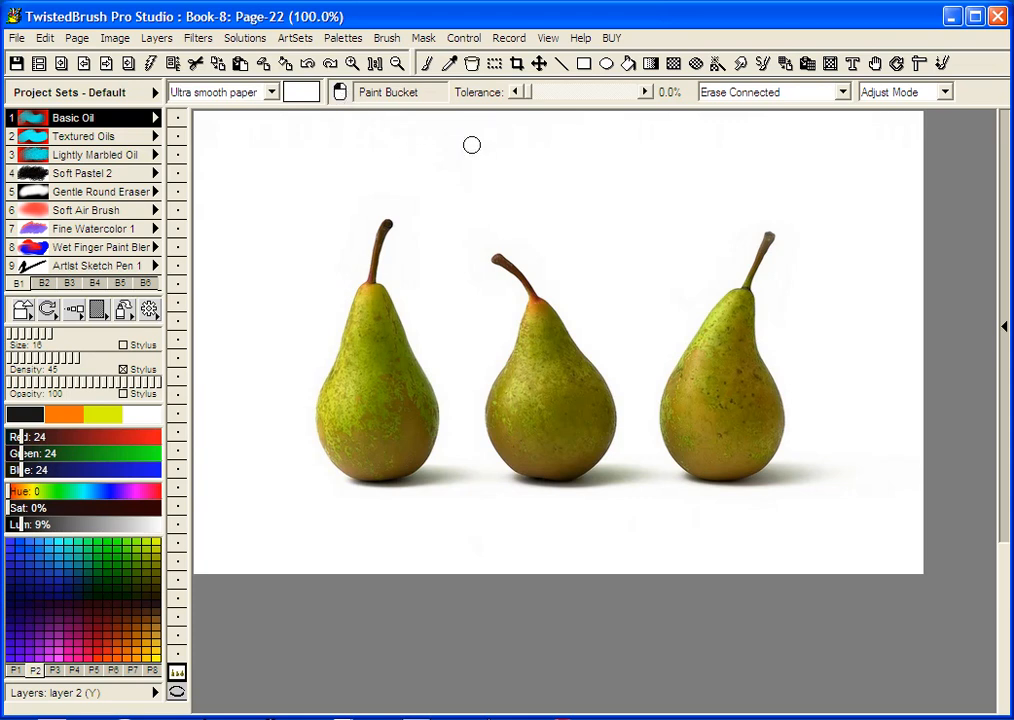
{"action": "mouse_move", "coordinate": [714, 84]}
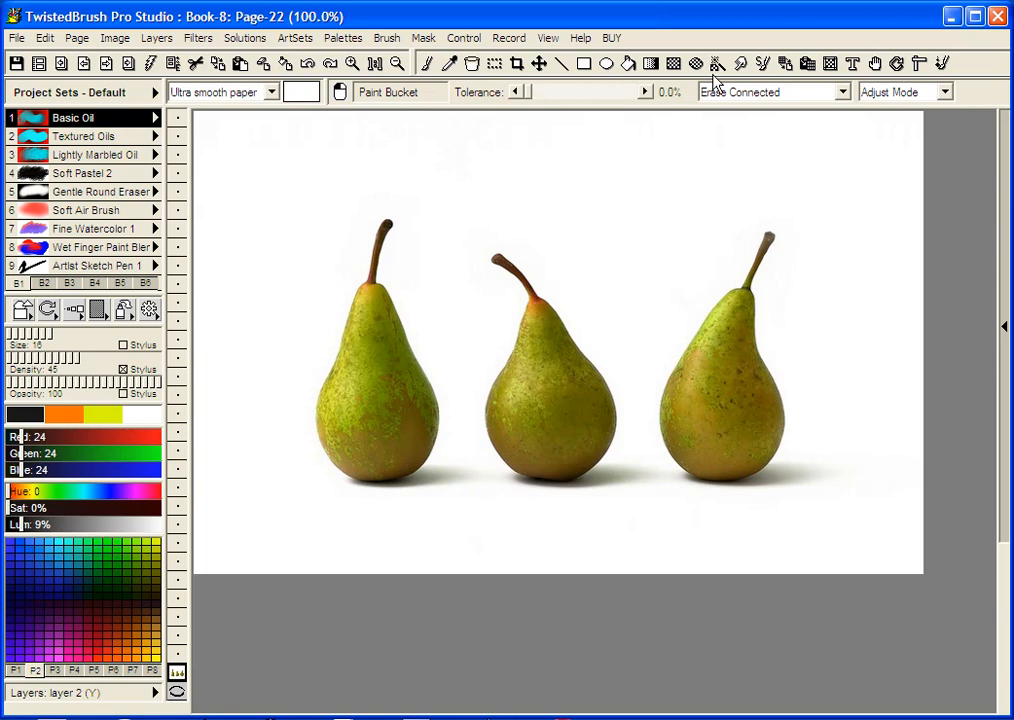
{"action": "mouse_move", "coordinate": [480, 172]}
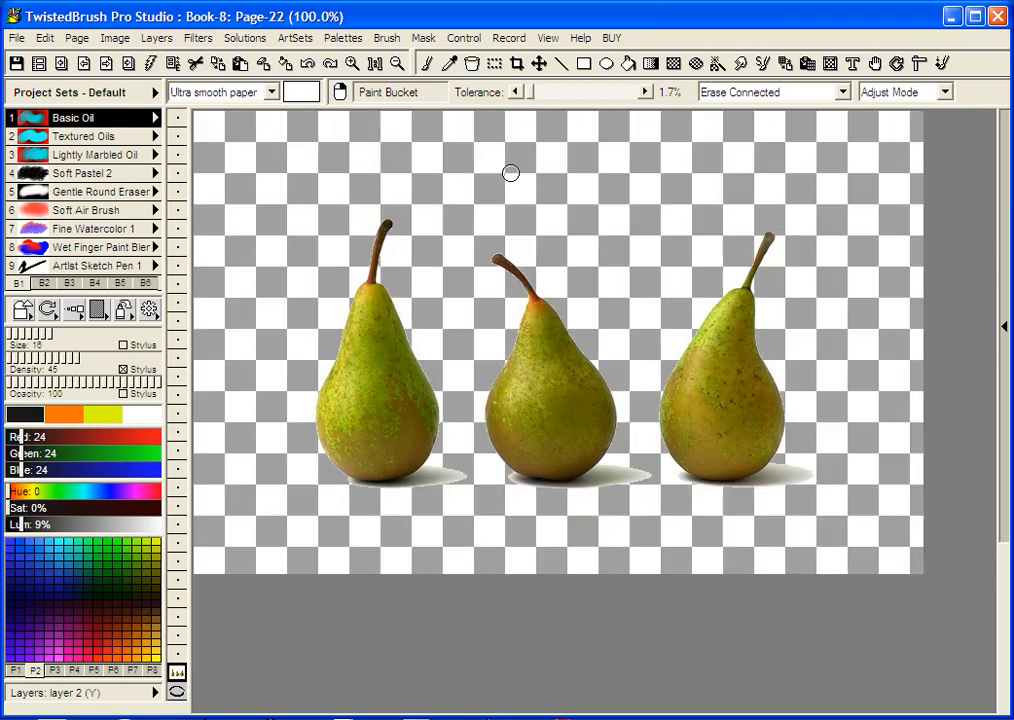
Erase the white background and leftover patches on layer 2 with the Paint Bucket in Erase Connected mode.
{"action": "left_click", "coordinate": [510, 172]}
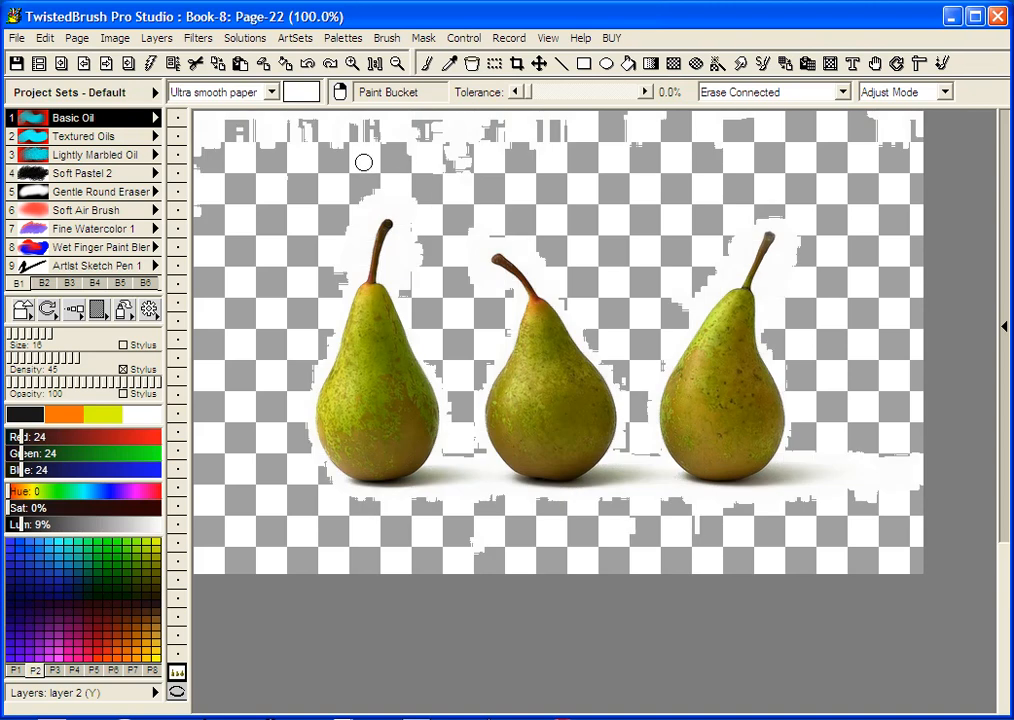
{"action": "left_click", "coordinate": [436, 168]}
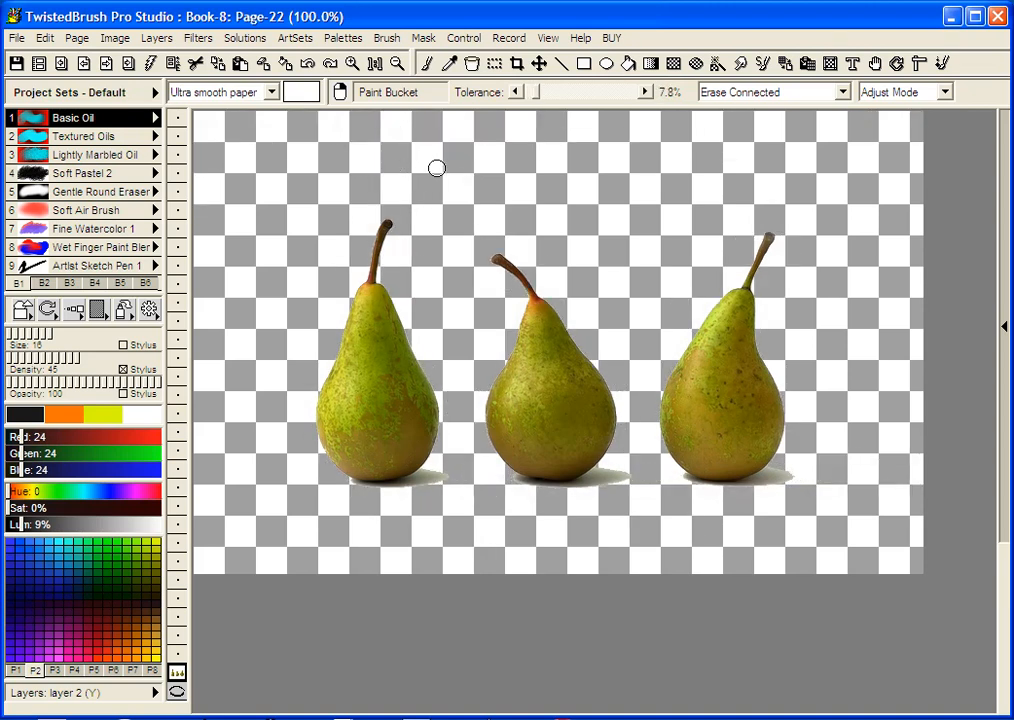
{"action": "mouse_move", "coordinate": [432, 490]}
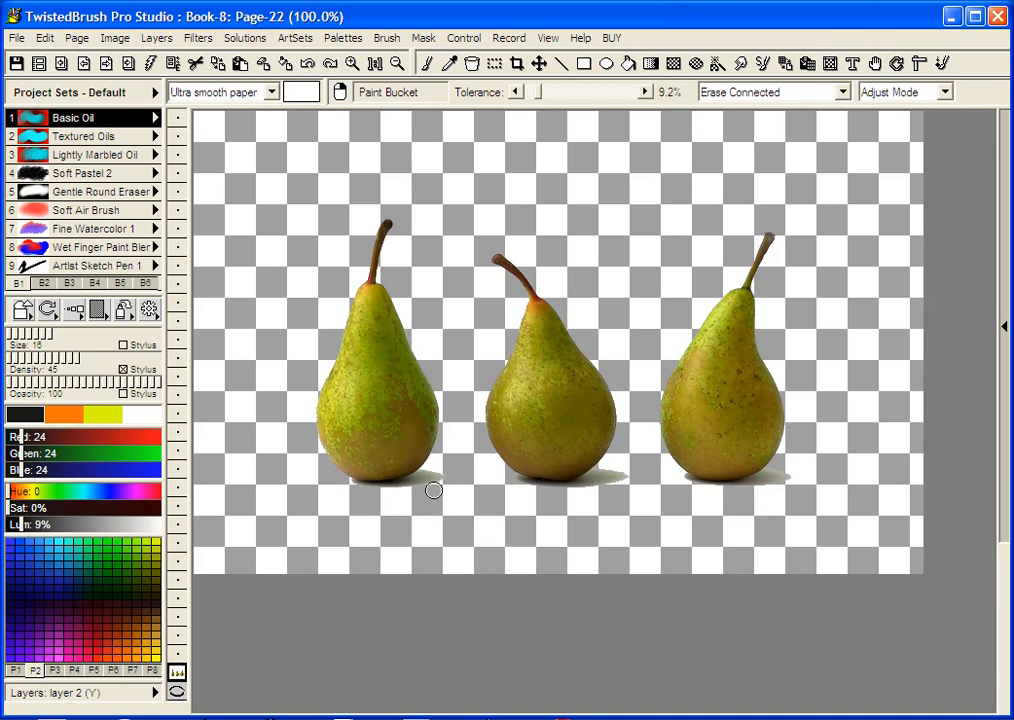
{"action": "mouse_move", "coordinate": [716, 260]}
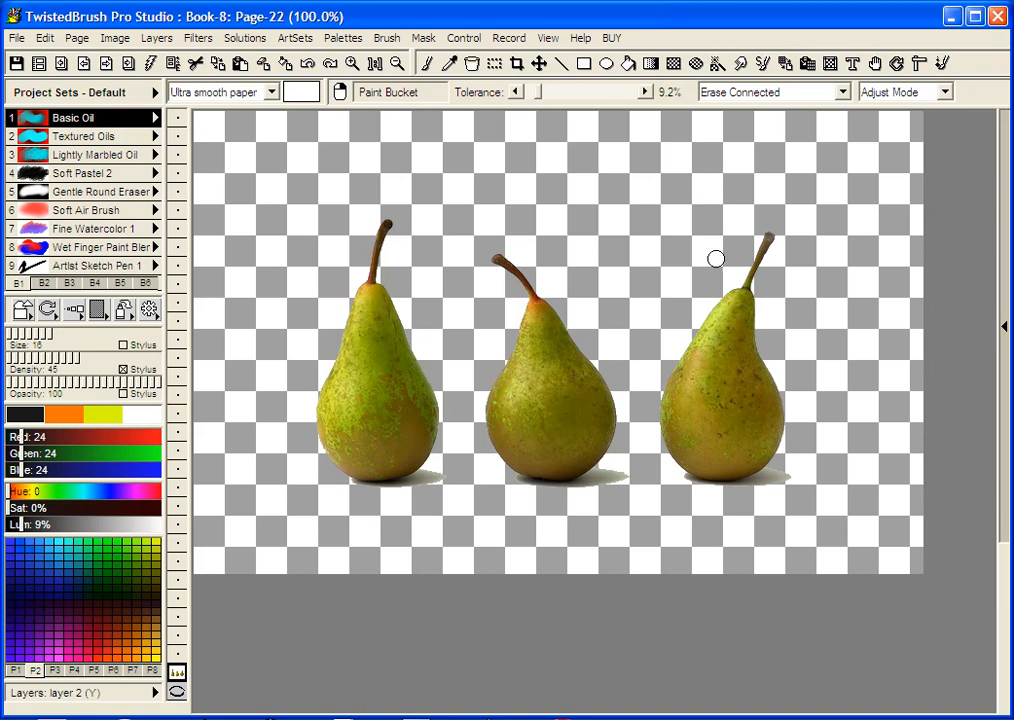
Choose an eraser brush and bring up the Art Tools - Erasers set.
{"action": "left_click", "coordinate": [84, 192]}
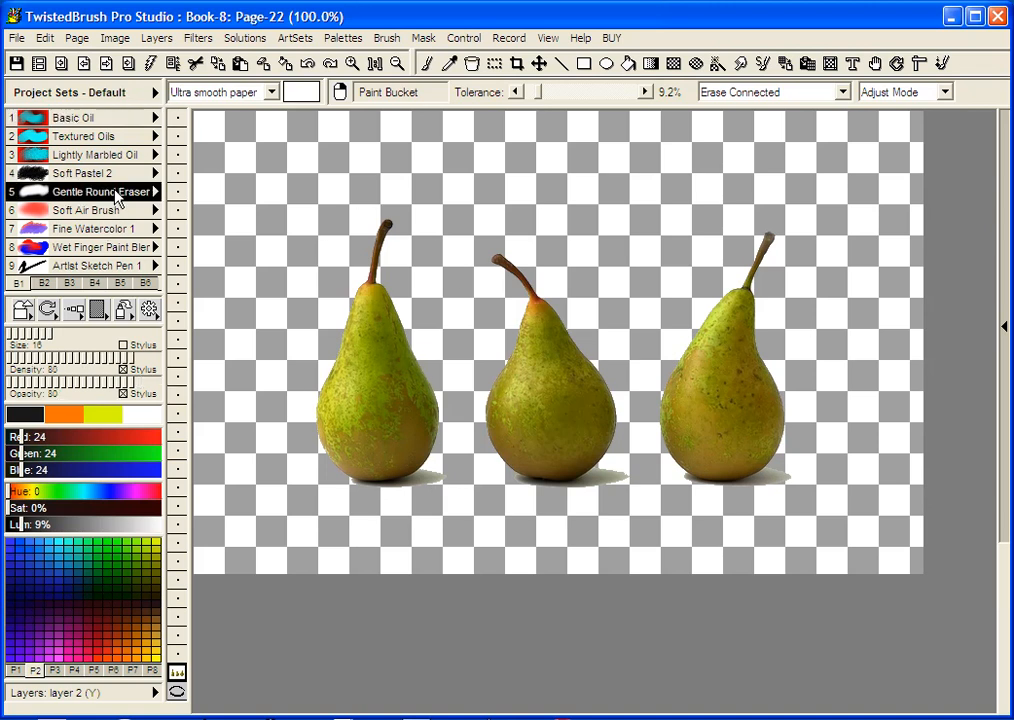
{"action": "mouse_move", "coordinate": [460, 502]}
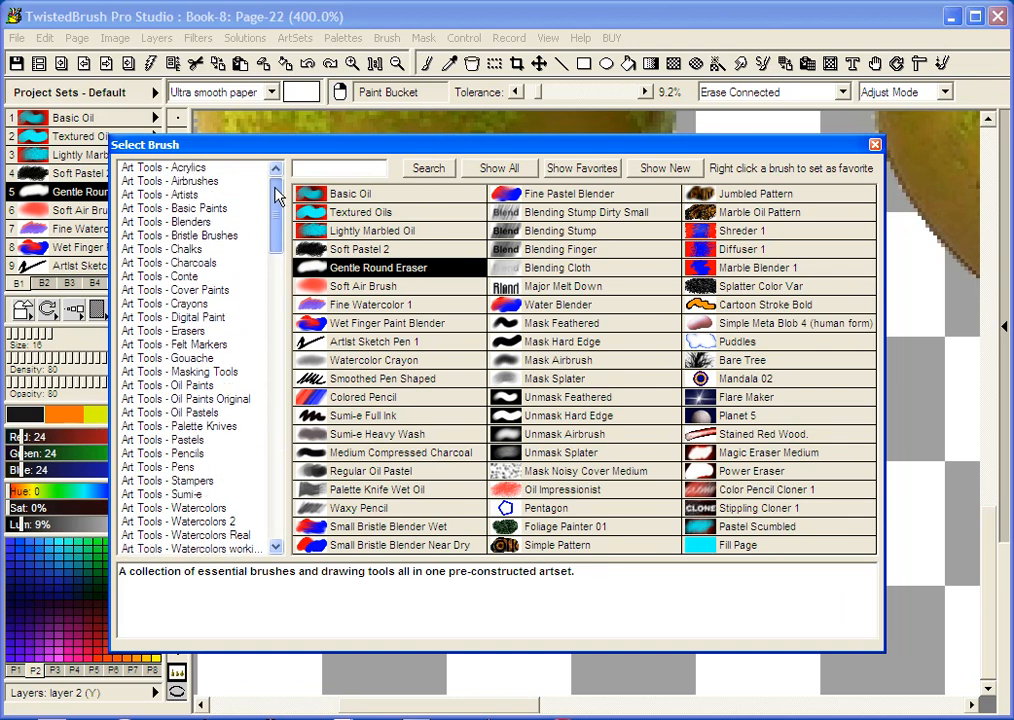
{"action": "left_click", "coordinate": [164, 332]}
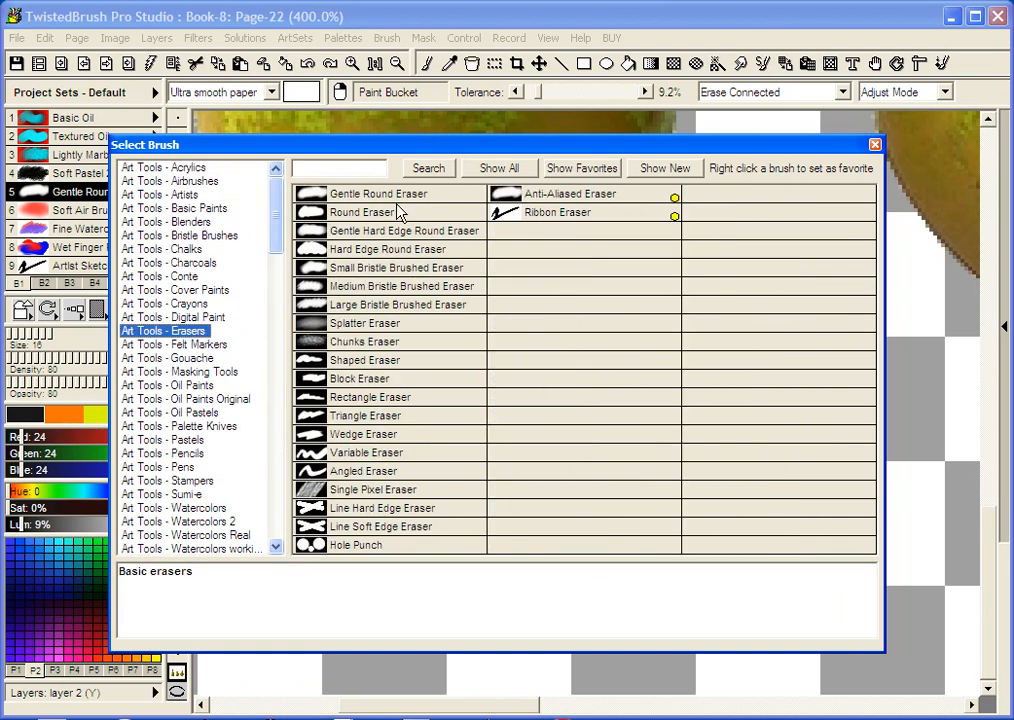
{"action": "mouse_move", "coordinate": [390, 260]}
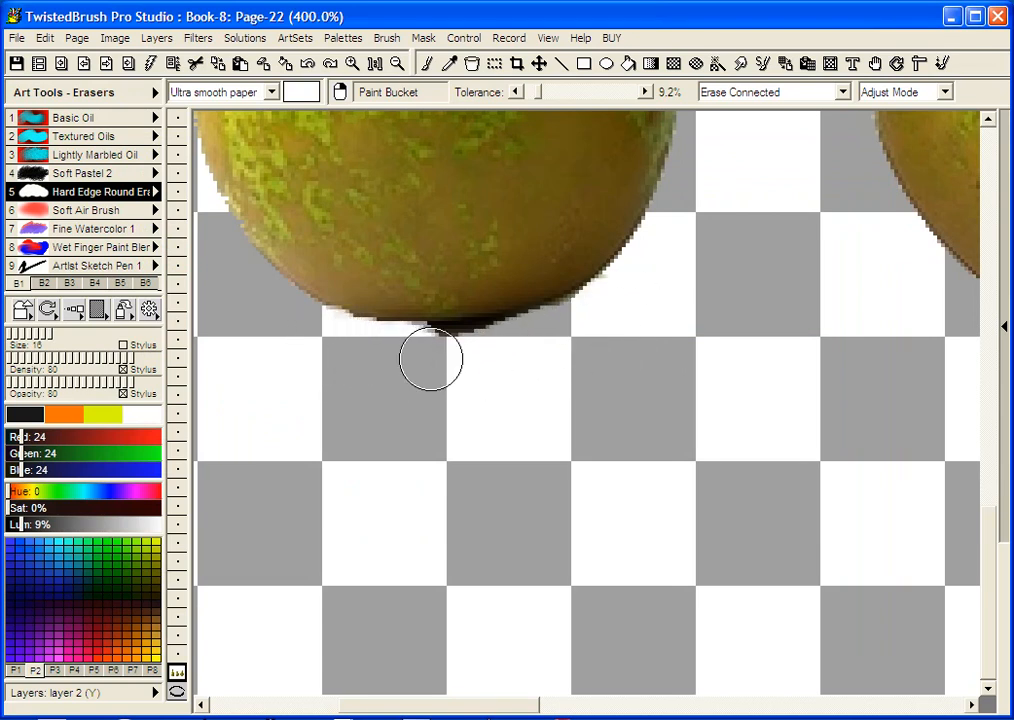
{"action": "mouse_move", "coordinate": [502, 648]}
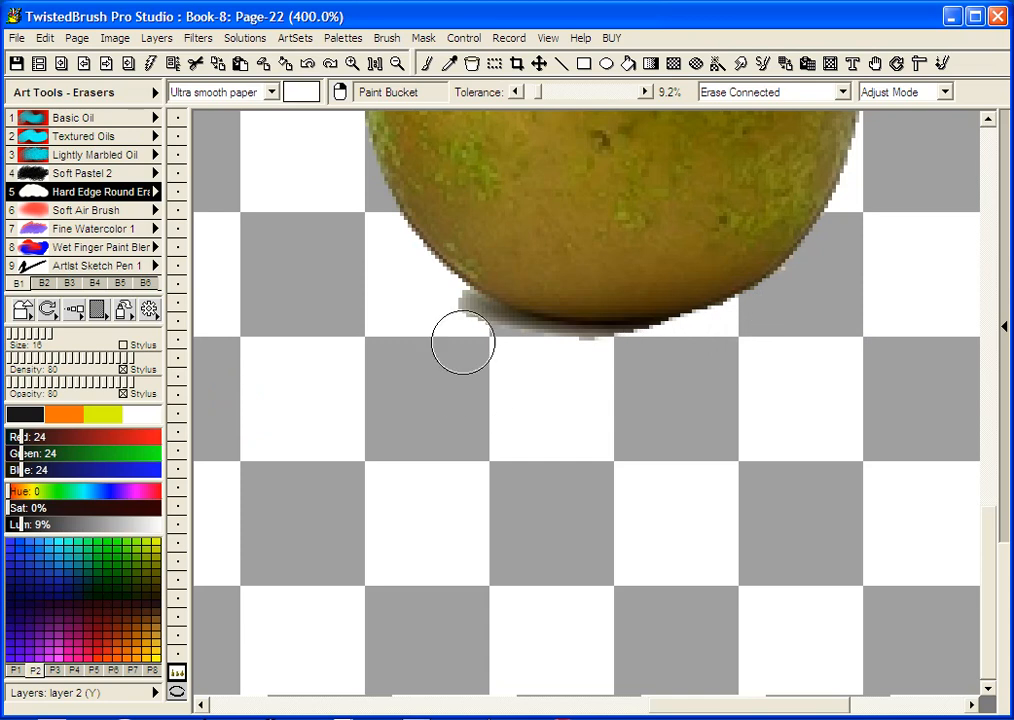
Erase the shadow fringe along a pear's bottom edge at 400% zoom.
{"action": "left_click_drag", "start_coordinate": [462, 344], "coordinate": [580, 368]}
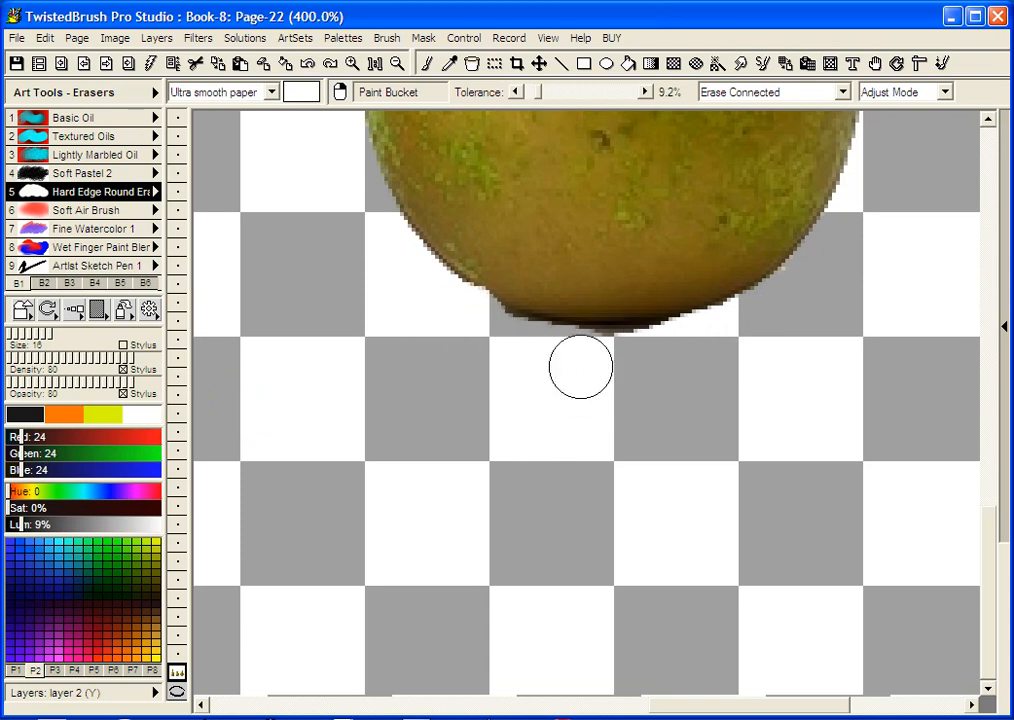
{"action": "left_click_drag", "start_coordinate": [580, 368], "coordinate": [456, 330]}
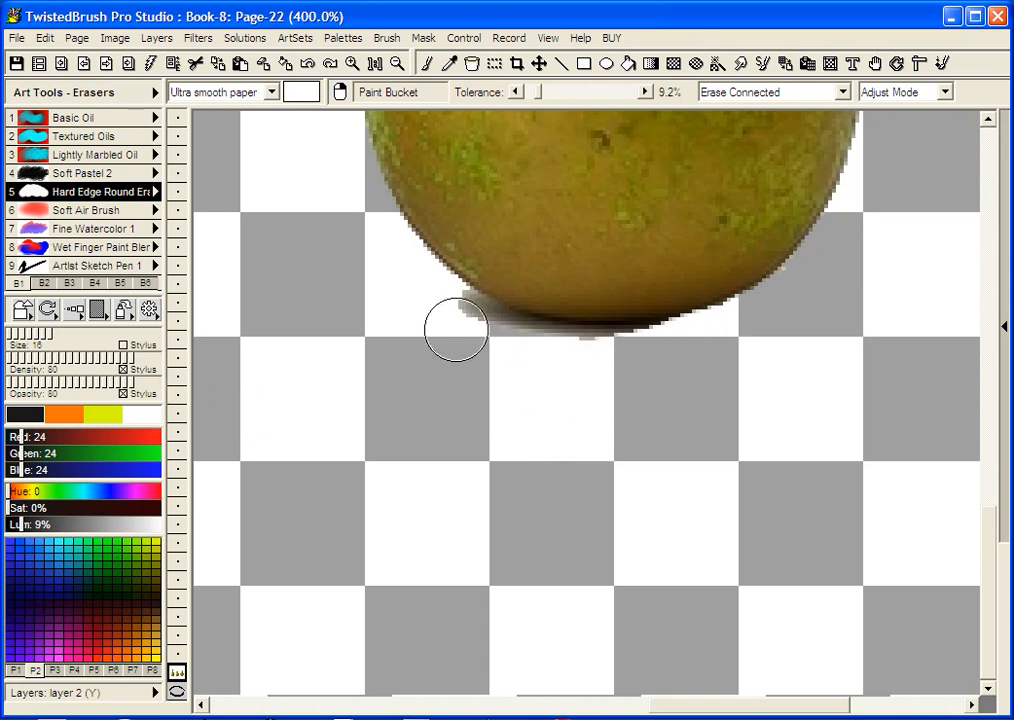
{"action": "left_click_drag", "start_coordinate": [456, 330], "coordinate": [652, 358]}
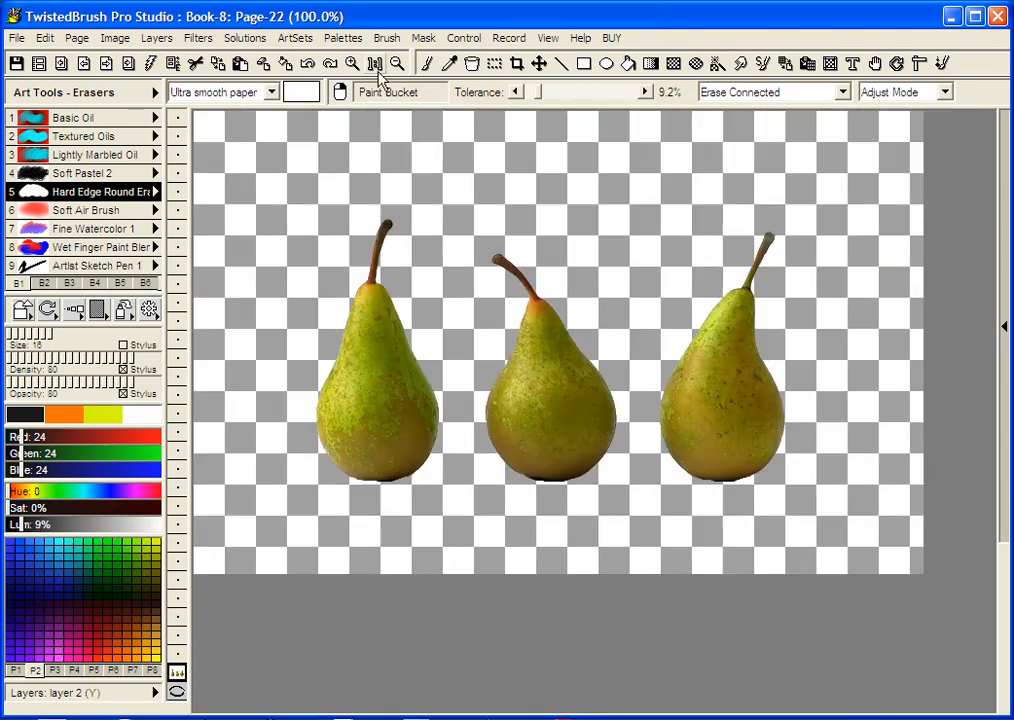
{"action": "mouse_move", "coordinate": [204, 660]}
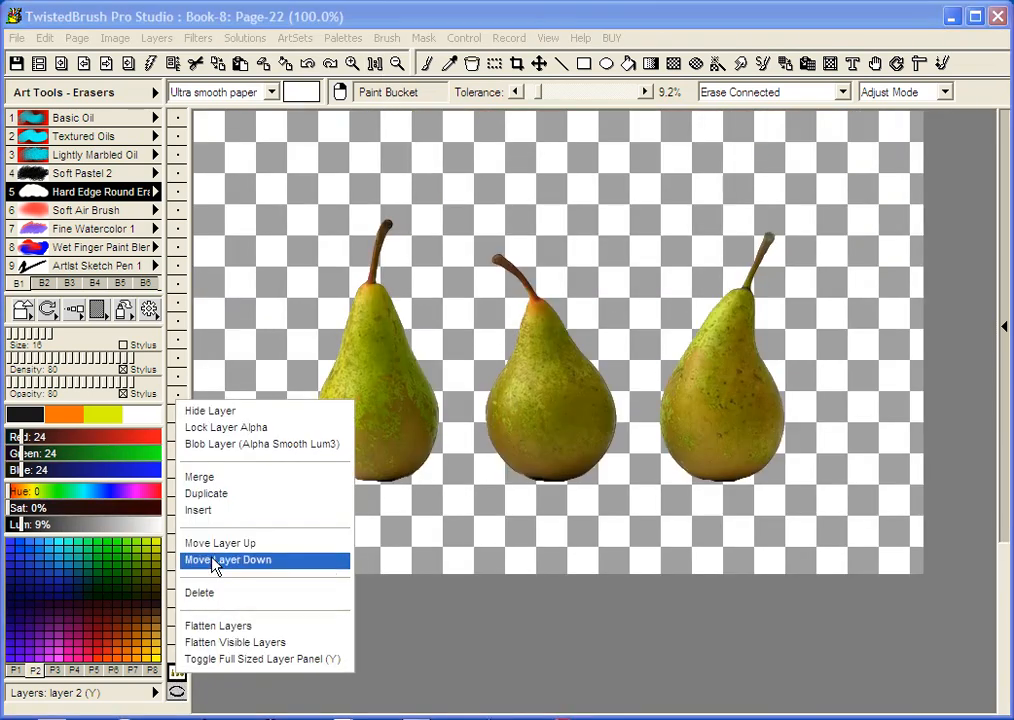
Move the pears' layer down one step with Move Layer Down.
{"action": "left_click", "coordinate": [228, 560]}
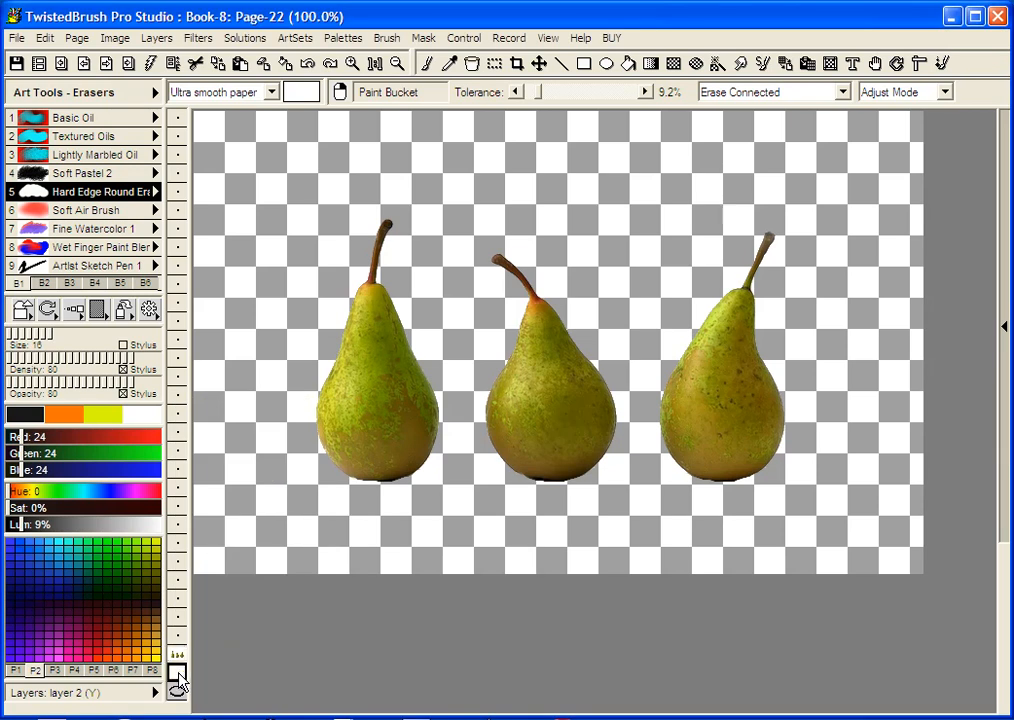
{"action": "mouse_move", "coordinate": [618, 410]}
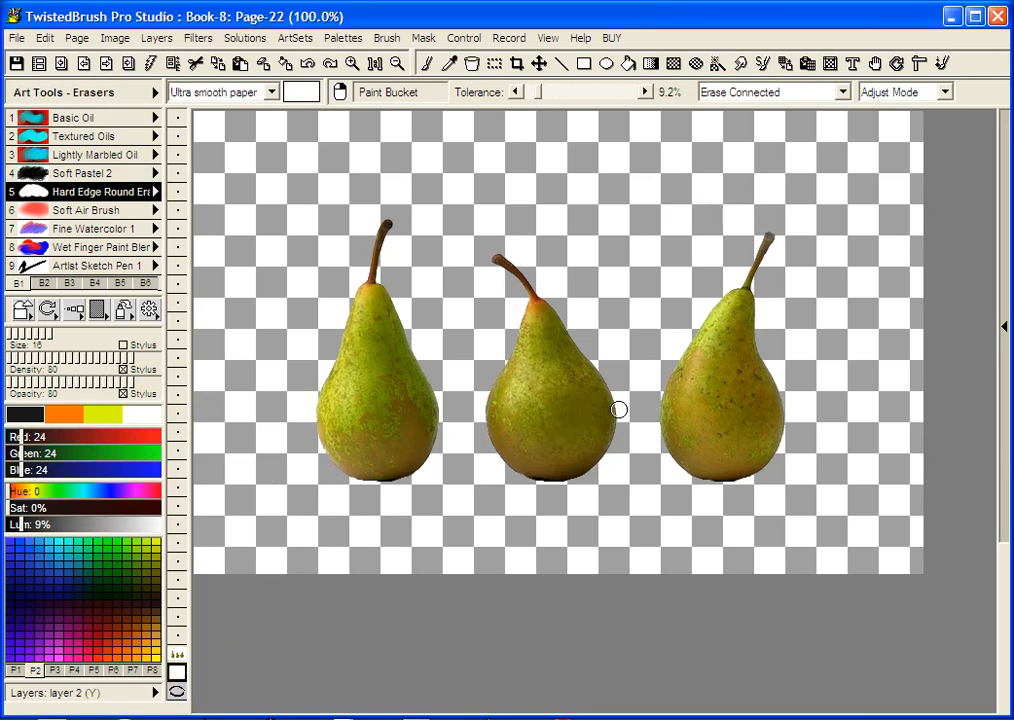
{"action": "left_click", "coordinate": [198, 36]}
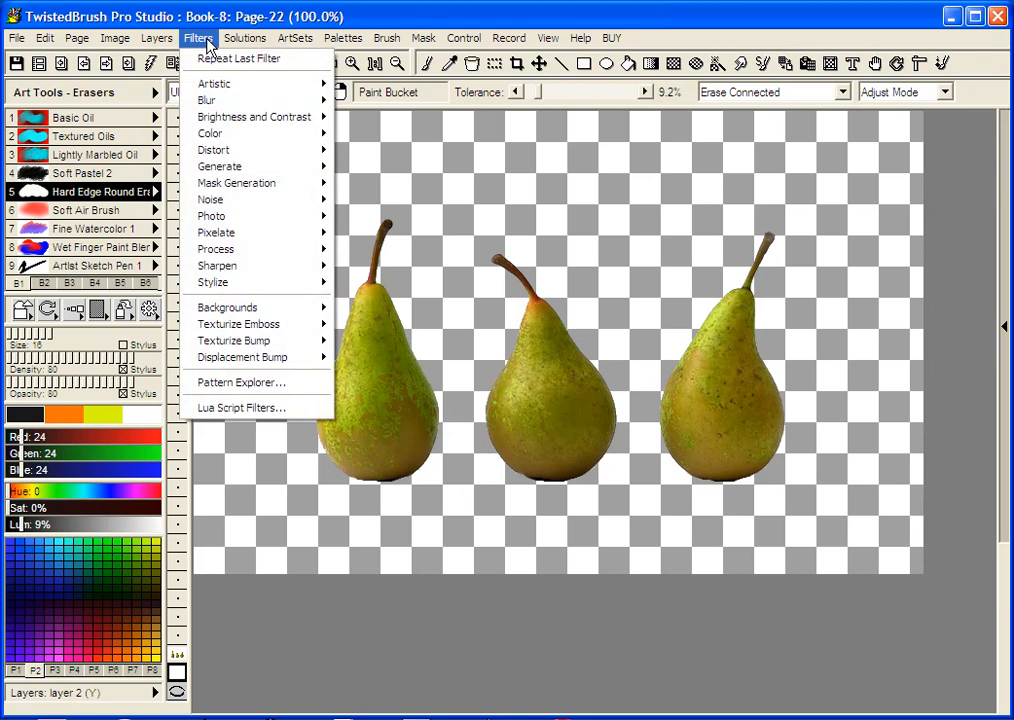
{"action": "mouse_move", "coordinate": [250, 308]}
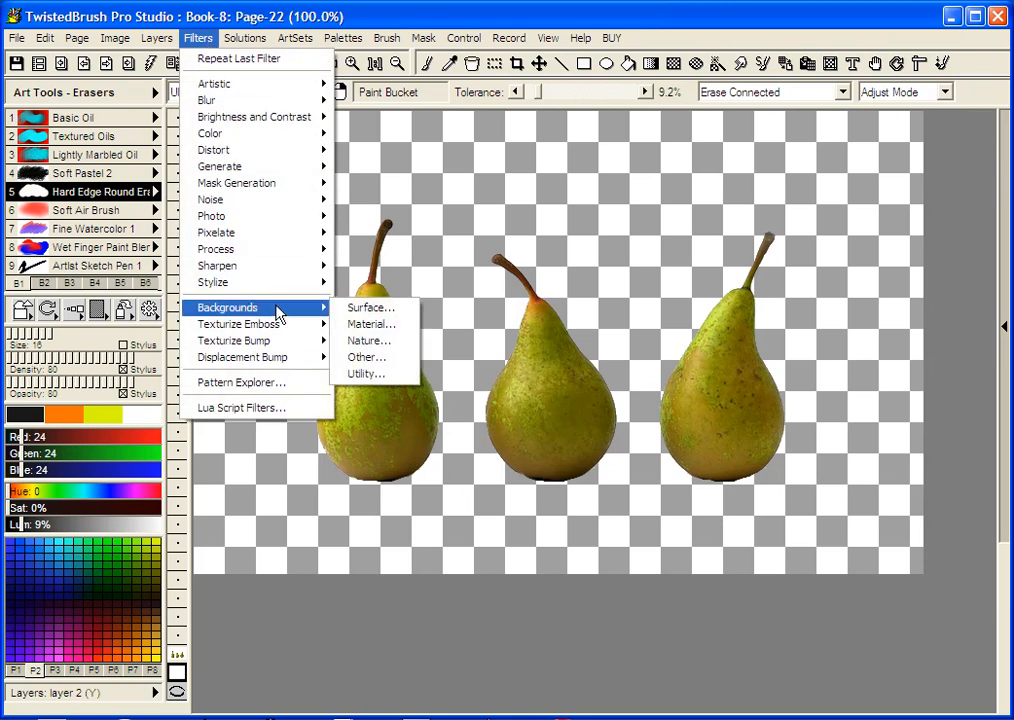
Apply the grey noise material as the background via Filters > Backgrounds > Material.
{"action": "left_click", "coordinate": [372, 324]}
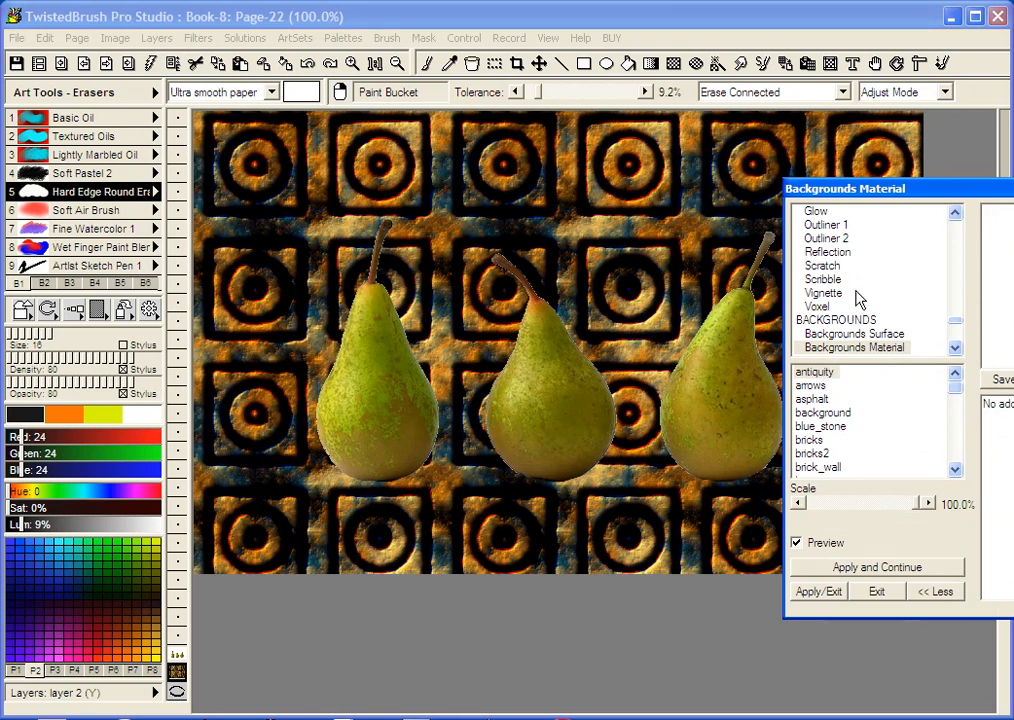
{"action": "left_click", "coordinate": [822, 412]}
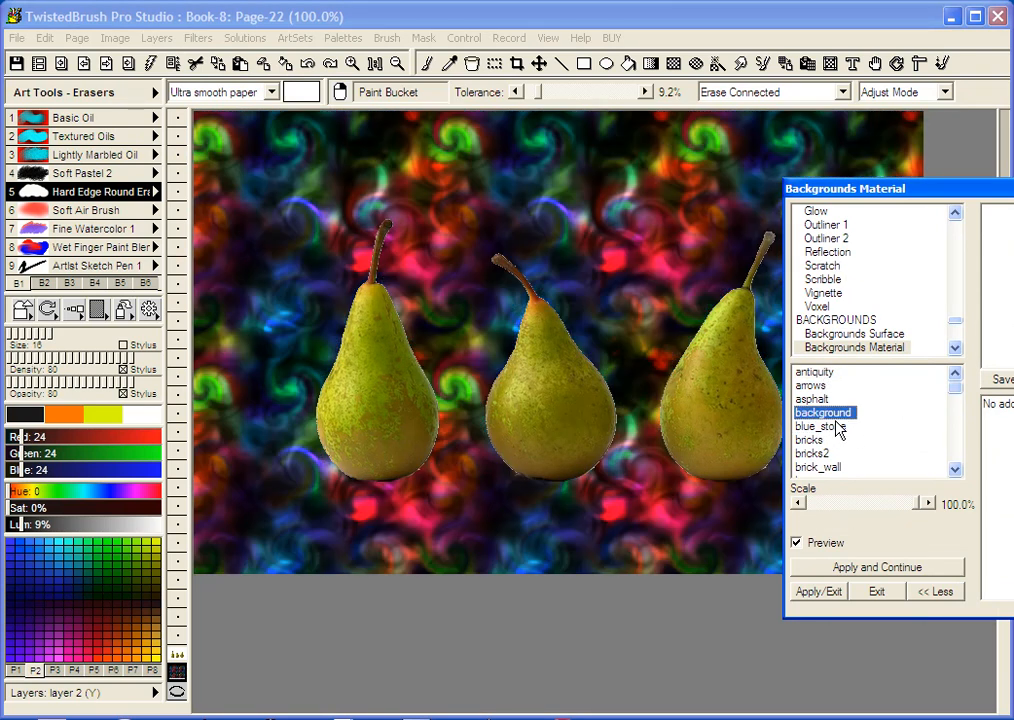
{"action": "left_click", "coordinate": [812, 398]}
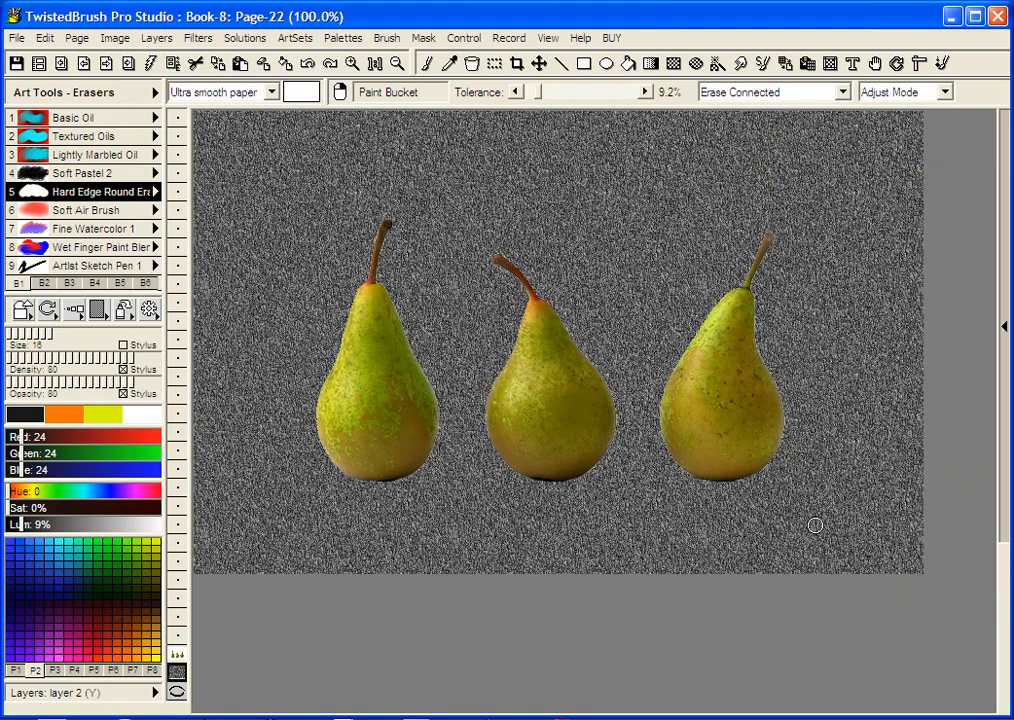
{"action": "mouse_move", "coordinate": [450, 218]}
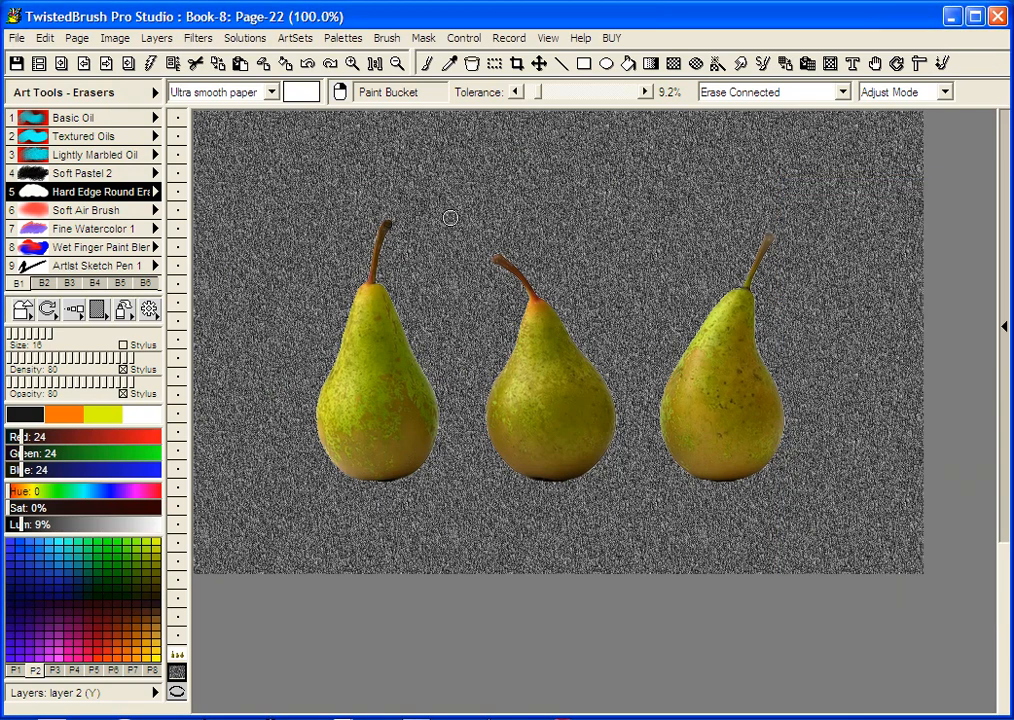
{"action": "left_click", "coordinate": [196, 38]}
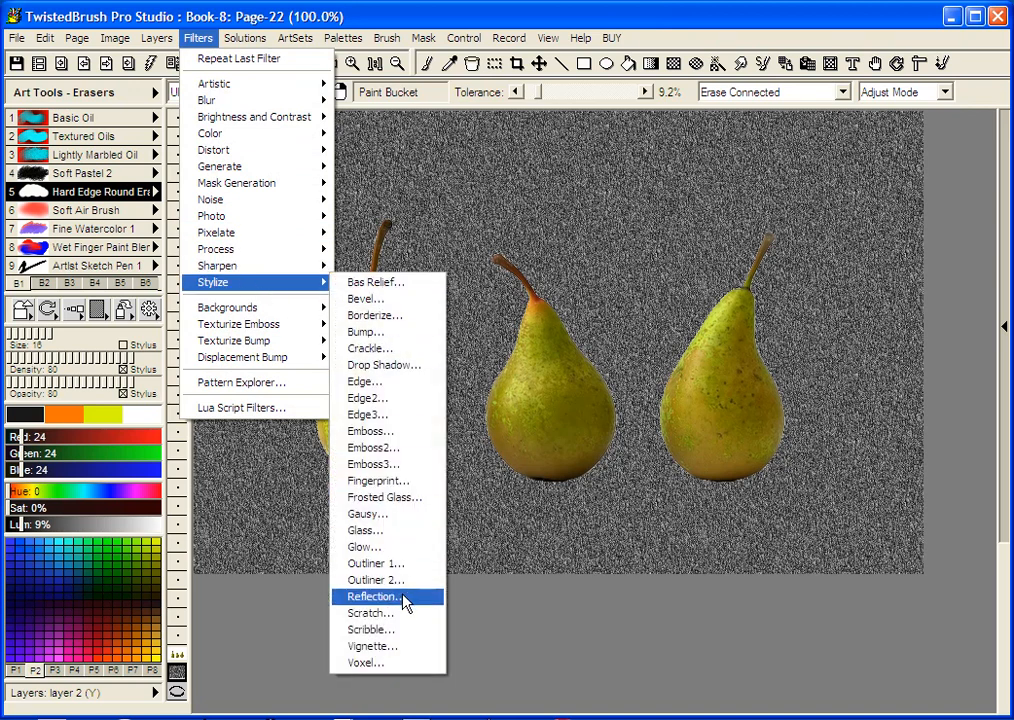
On layer 3, apply the Stylize Reflection filter with a raised Falloff to mirror the pears.
{"action": "left_click", "coordinate": [372, 596]}
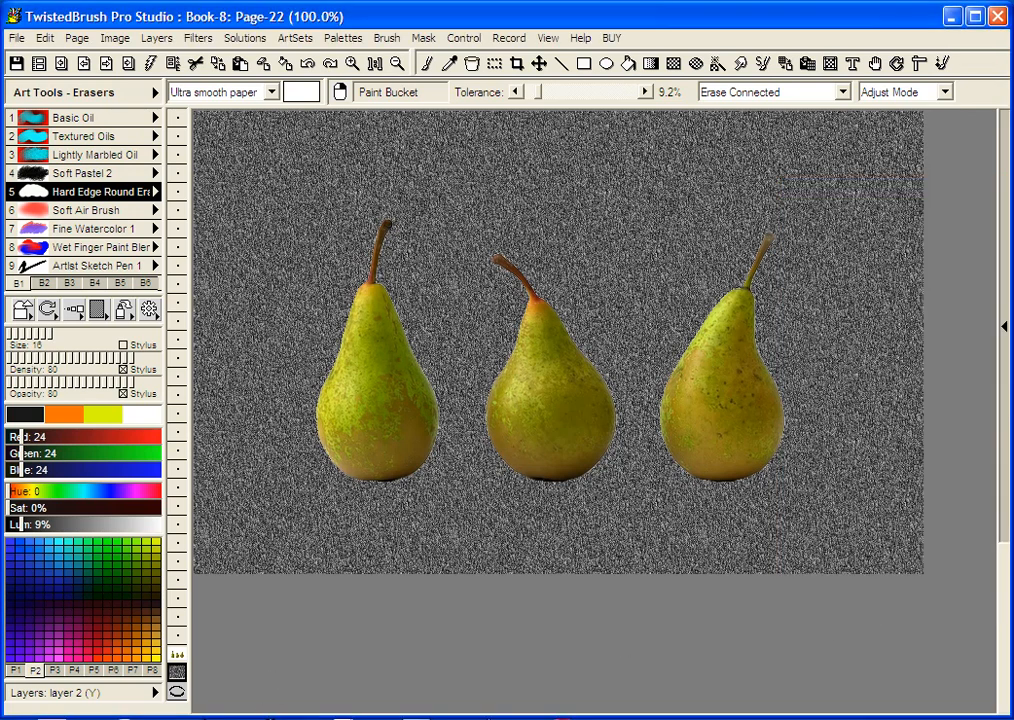
{"action": "left_click", "coordinate": [176, 660]}
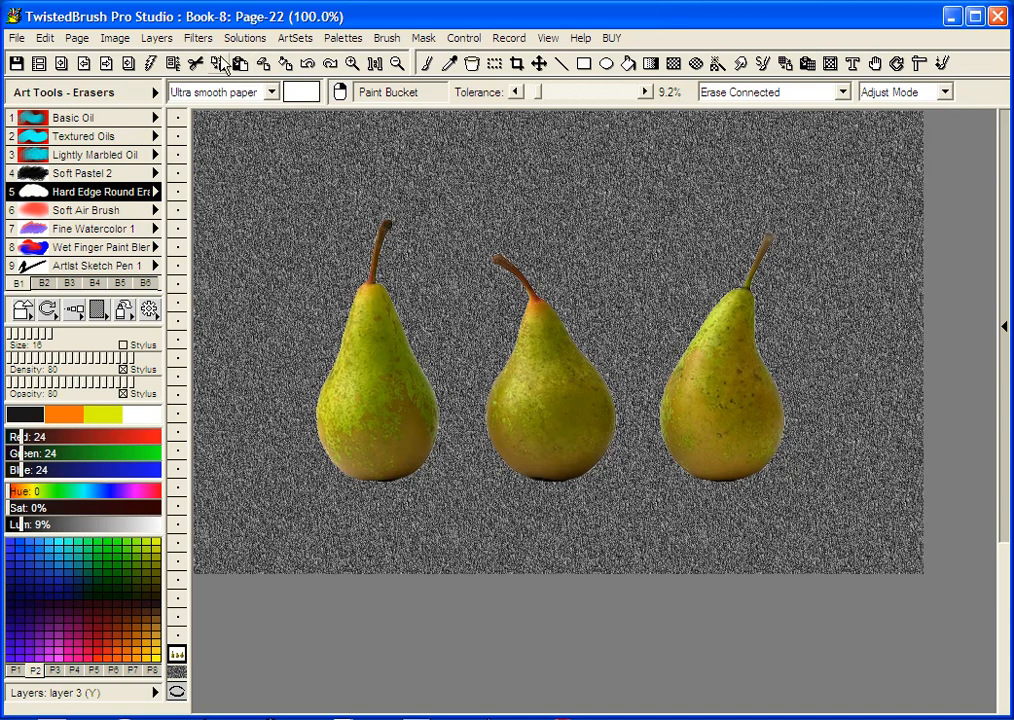
{"action": "left_click", "coordinate": [196, 38]}
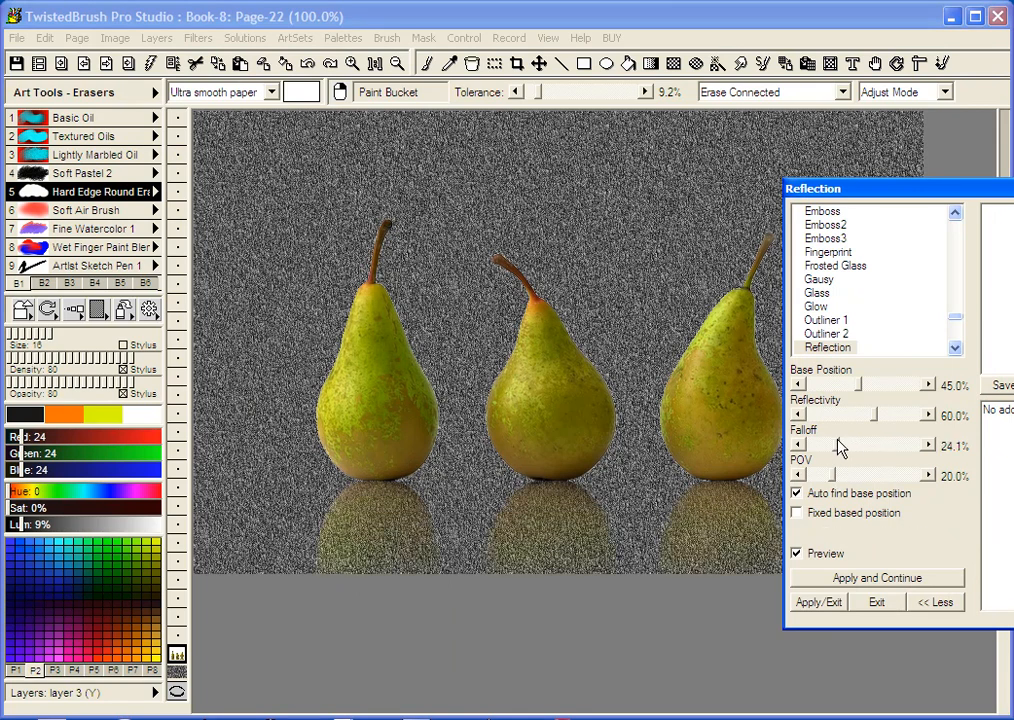
{"action": "left_click_drag", "start_coordinate": [924, 414], "coordinate": [860, 414]}
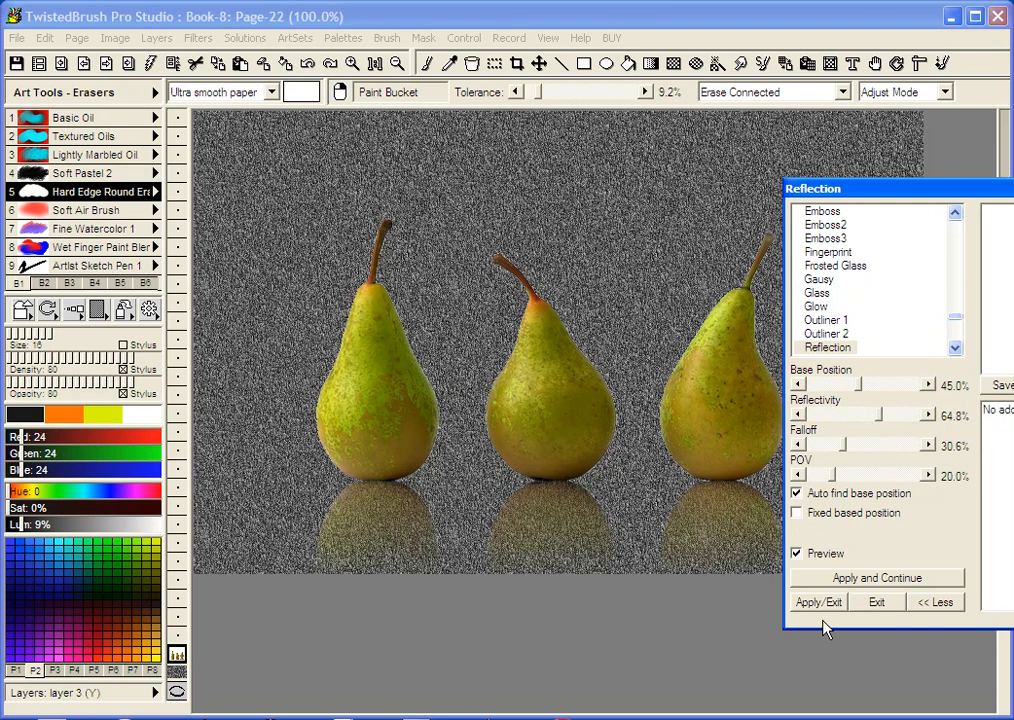
{"action": "left_click", "coordinate": [816, 600]}
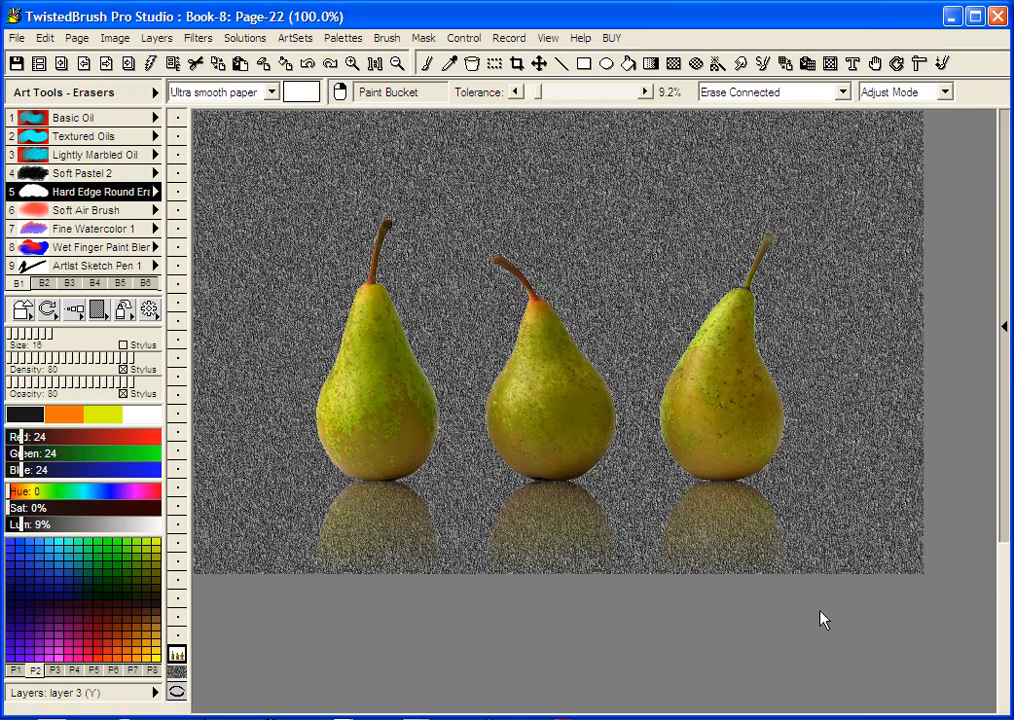
{"action": "mouse_move", "coordinate": [532, 614]}
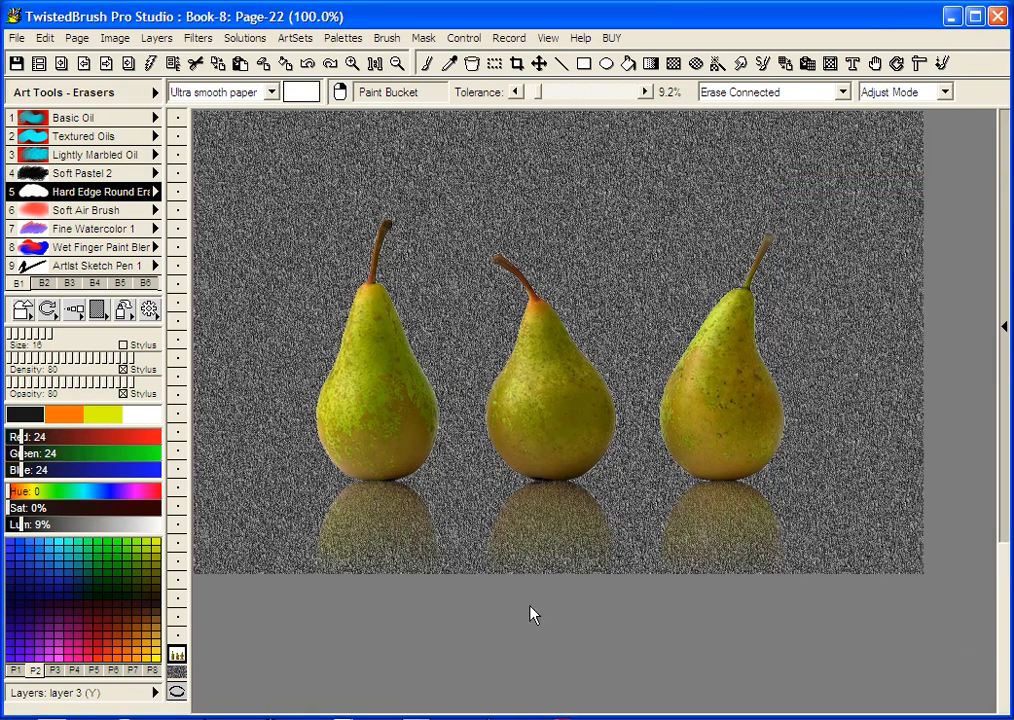